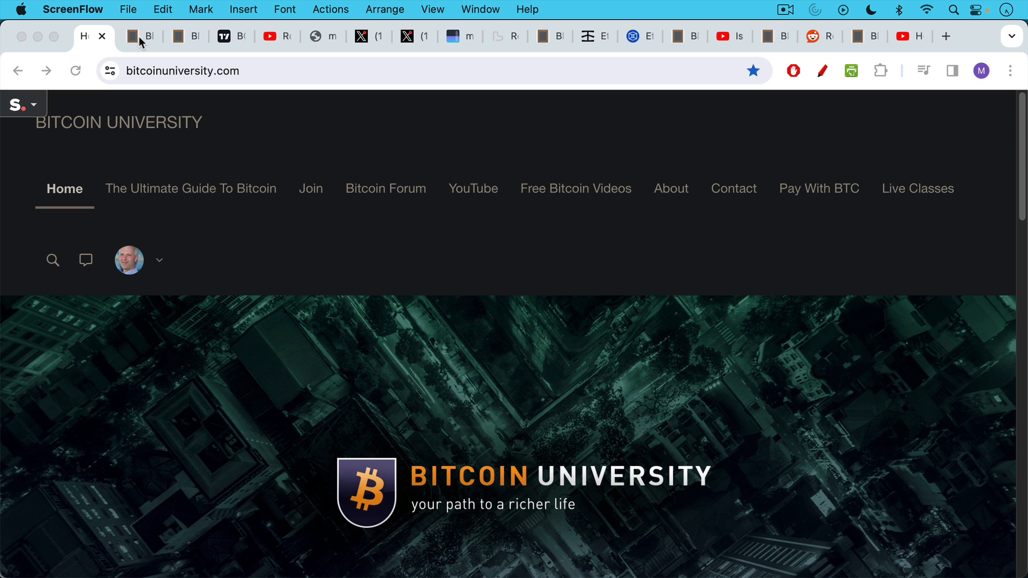
Step: Show the 'Bitcoin and Big Blockheads' title note, the opening big-block notes, then the weekly BCHBTC TradingView chart
left_click(138, 37)
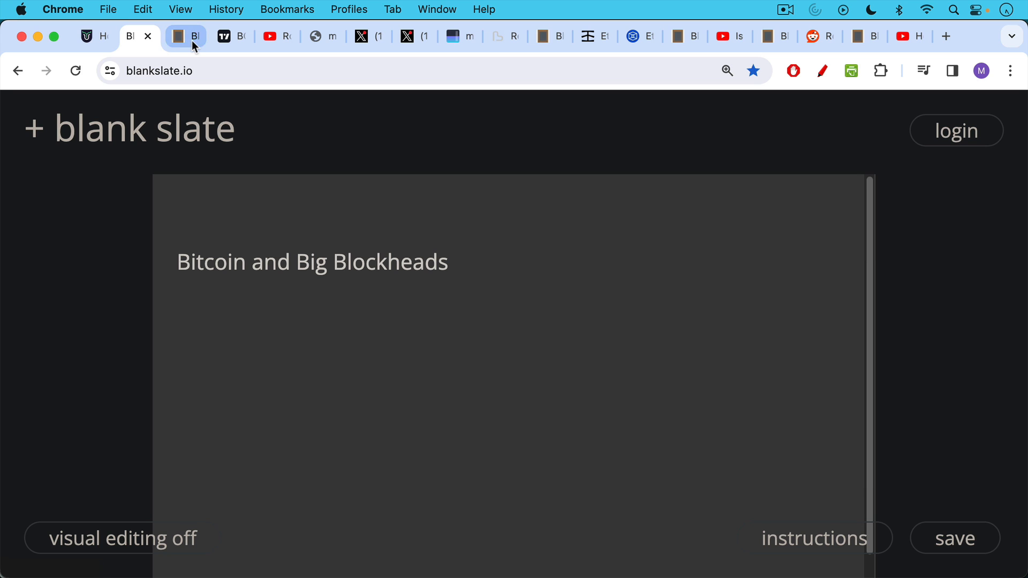
left_click(186, 36)
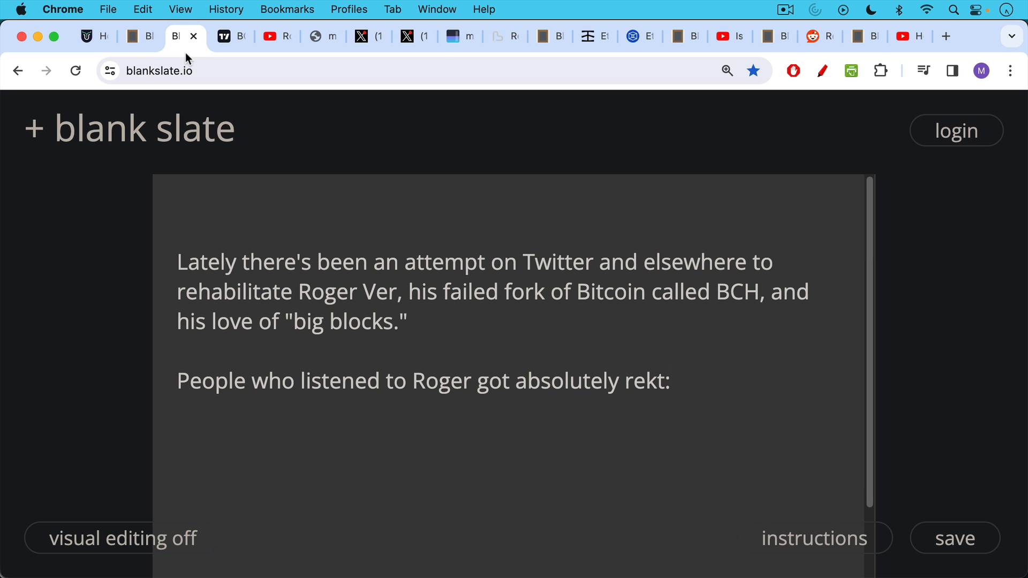
left_click(229, 37)
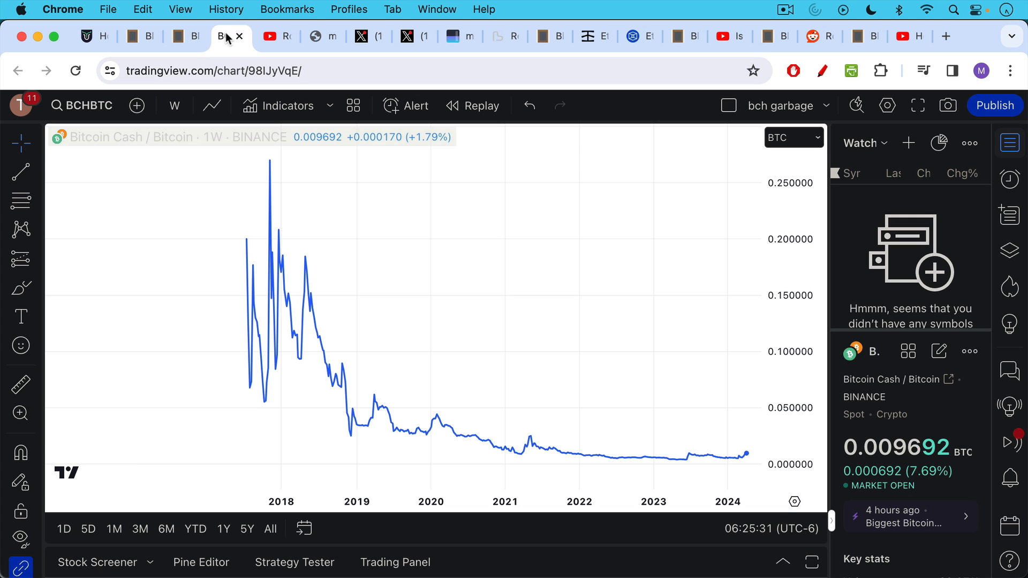
Step: Play the 'Roger Ver Rage Quit Interview' video from the start and leave it paused at 0:14 of 2:15
left_click(267, 37)
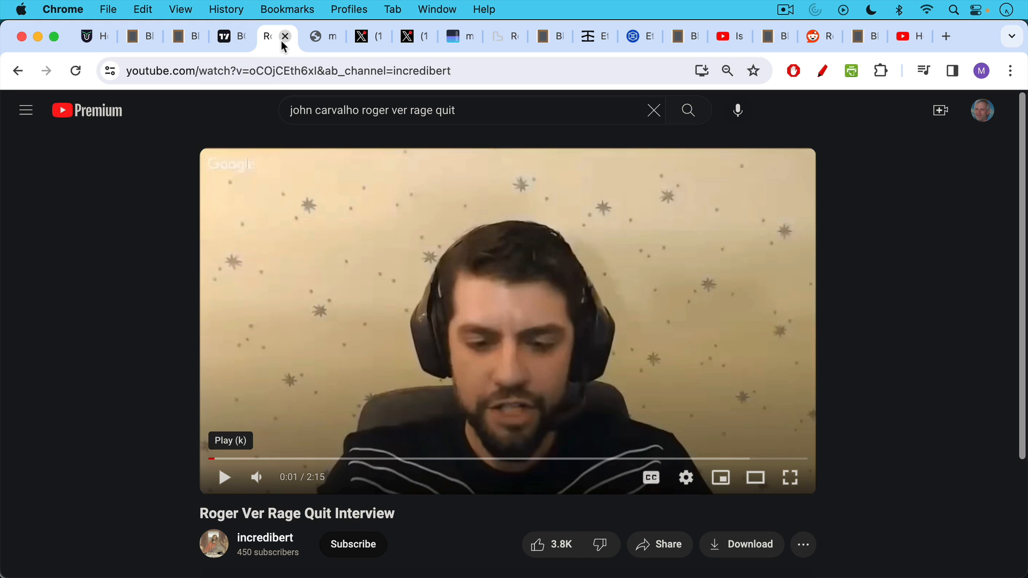
mouse_move(223, 460)
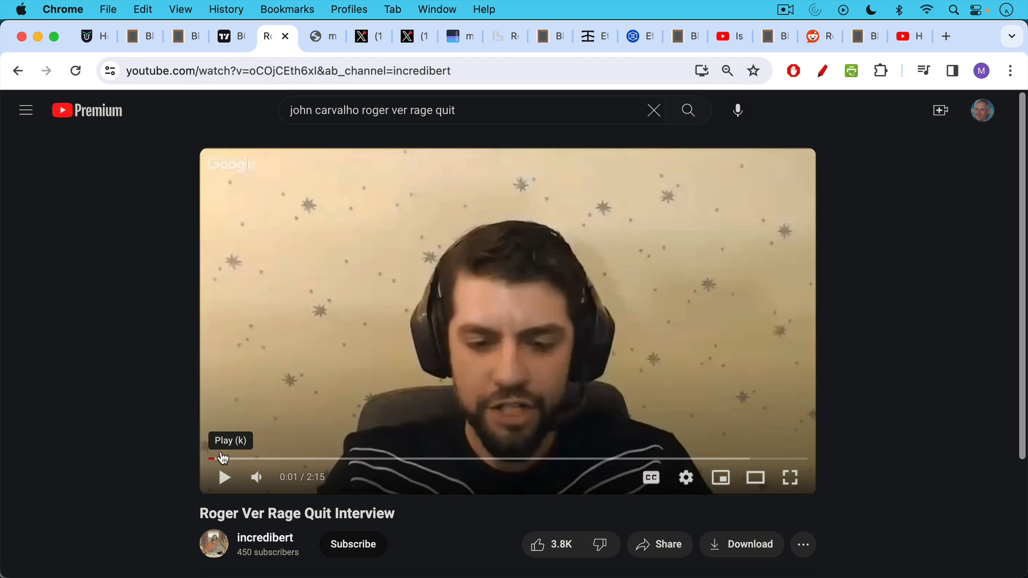
mouse_move(225, 477)
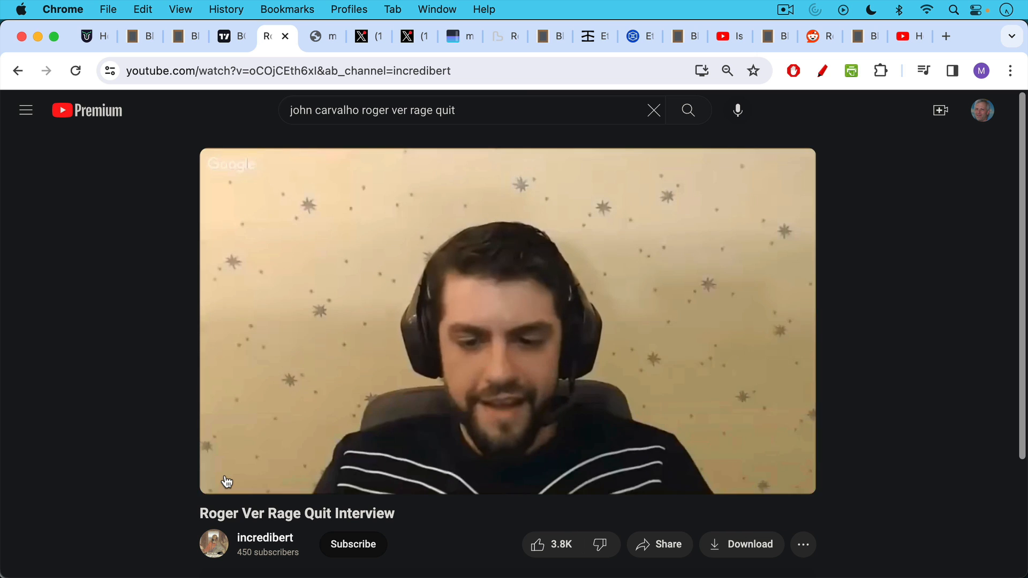
left_click(225, 477)
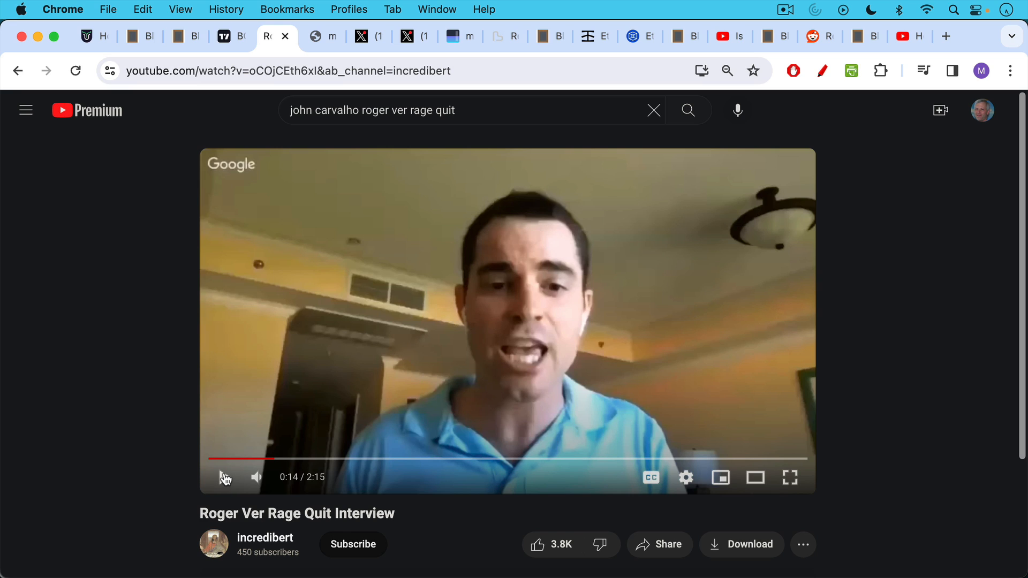
left_click(225, 477)
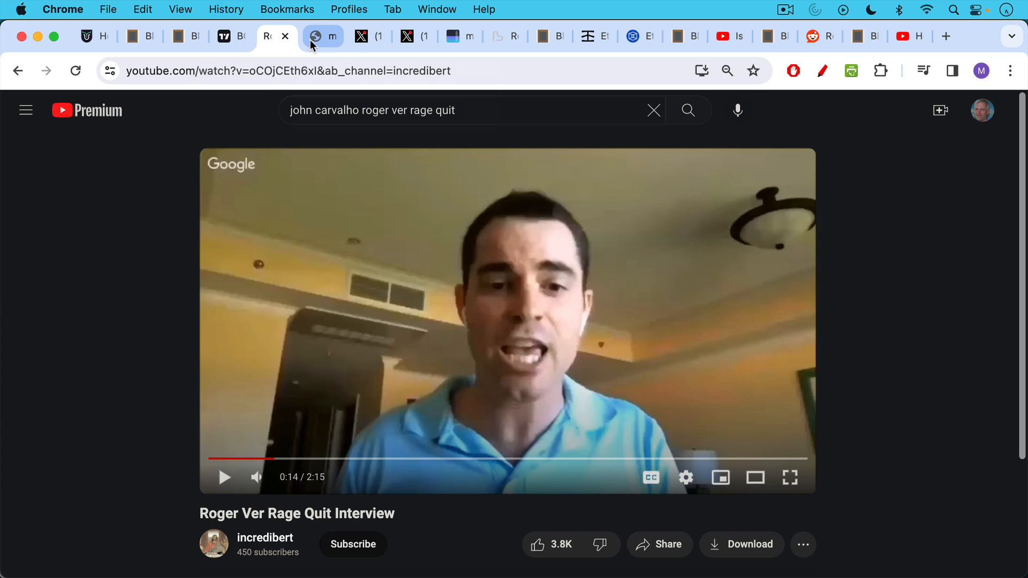
Step: Show the interview still image, then the Bitcoin Archive X post on the worldwide asset freeze against Craig Wright
left_click(323, 37)
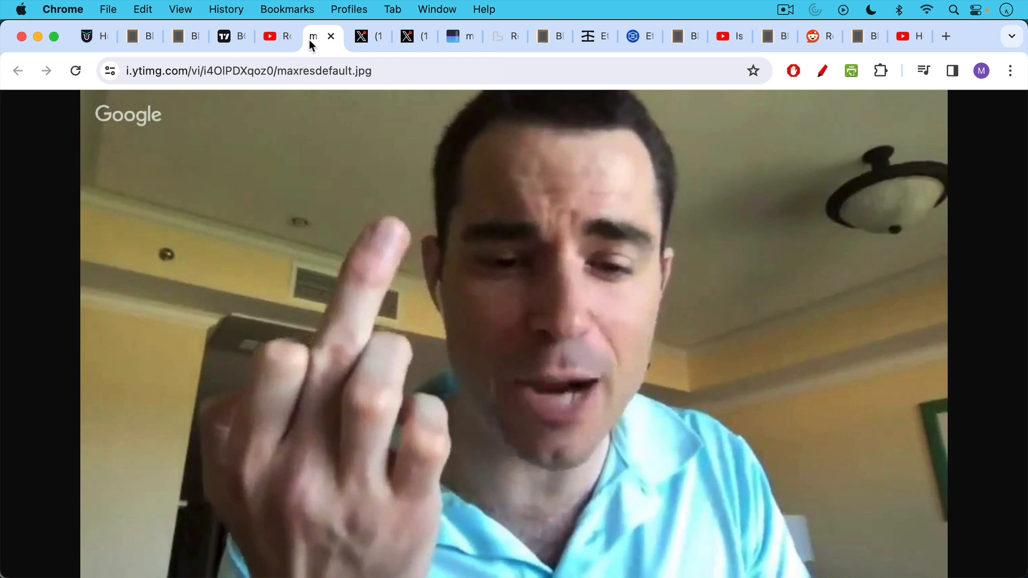
mouse_move(355, 46)
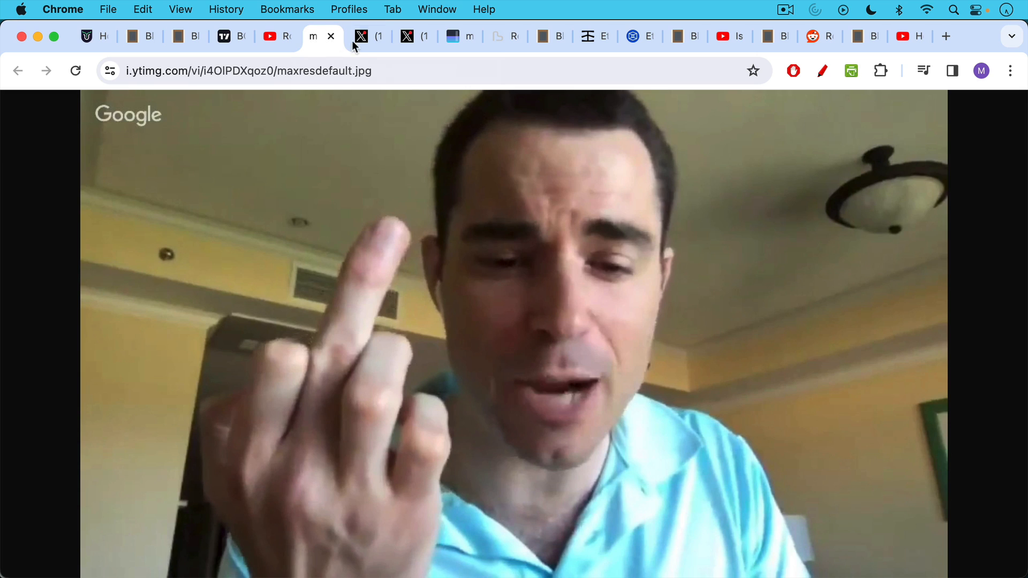
left_click(366, 36)
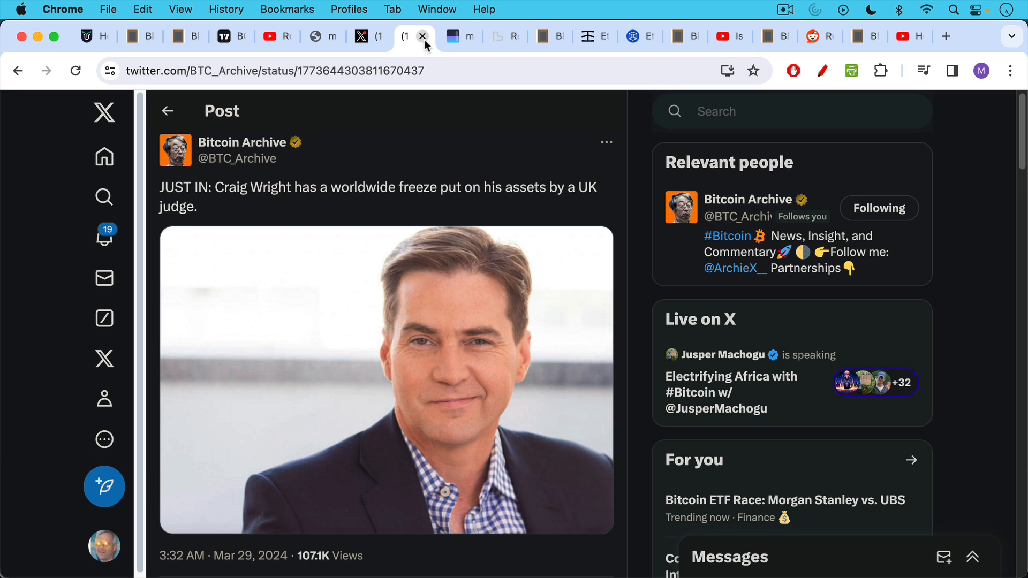
Step: Bring up the mempool.space dashboard with upcoming and recent blocks, fee rates and difficulty adjustment
left_click(423, 37)
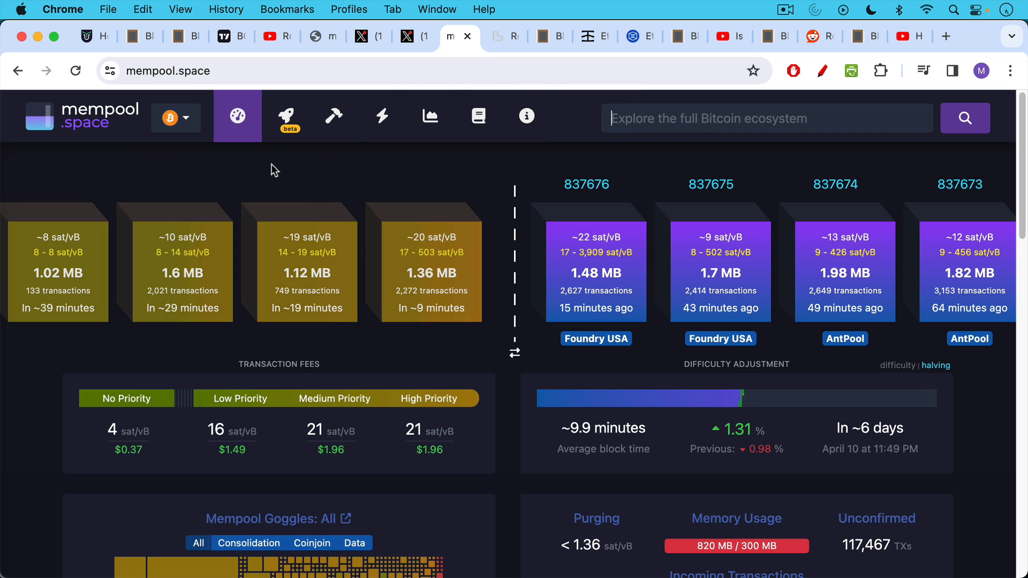
mouse_move(576, 239)
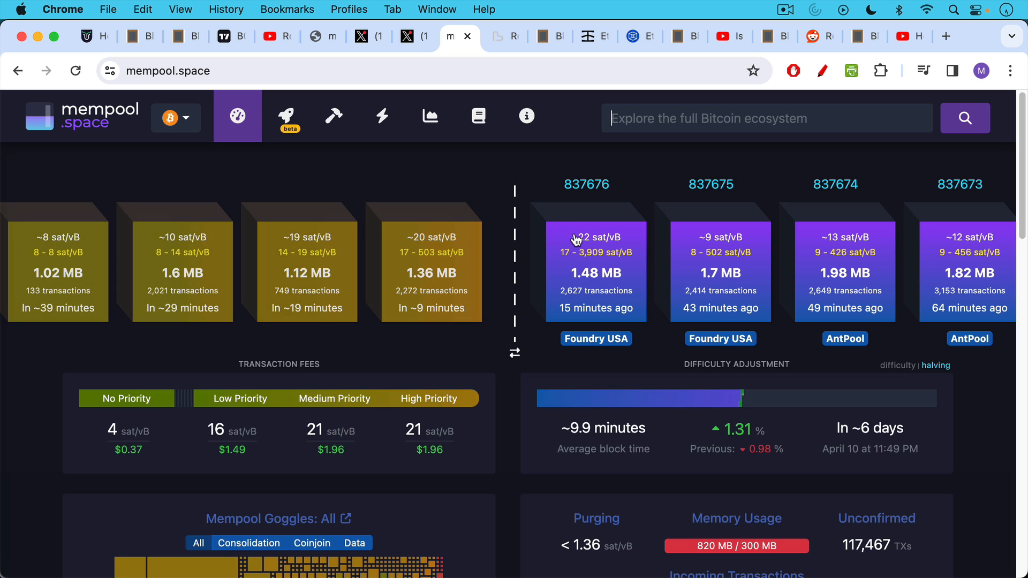
mouse_move(604, 281)
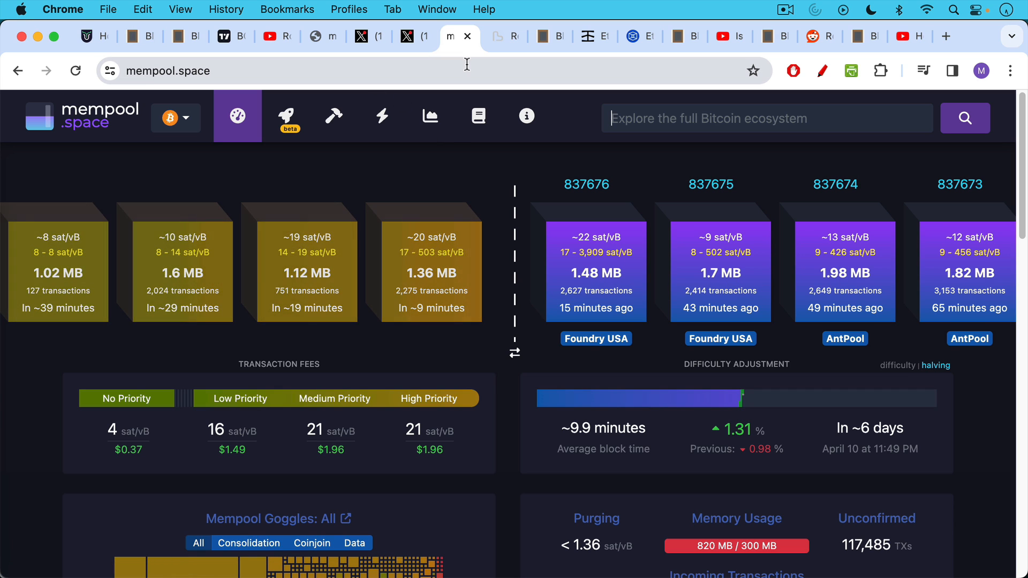
Step: Show the Bitnodes page with 18,585 reachable nodes, the world map and top-country rankings
left_click(500, 36)
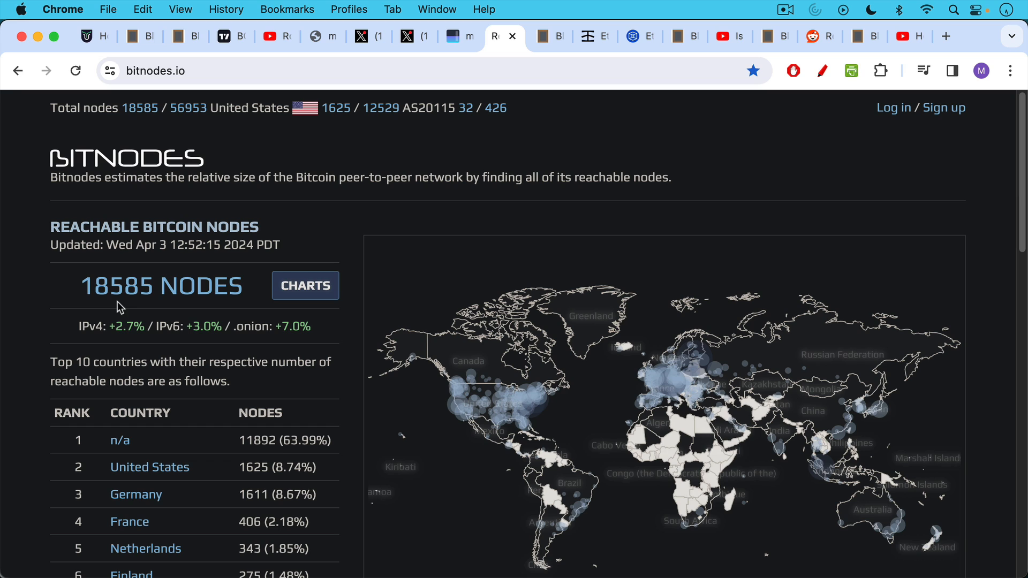
Step: Show the support-the-channel appeal note followed by the text on what a new Bitcoin node downloads
left_click(547, 37)
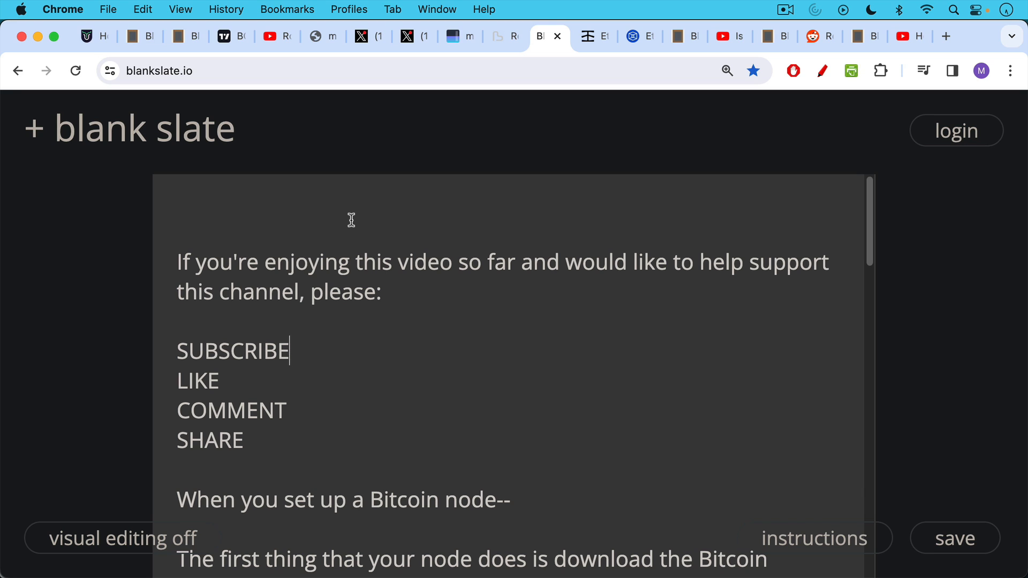
mouse_move(346, 216)
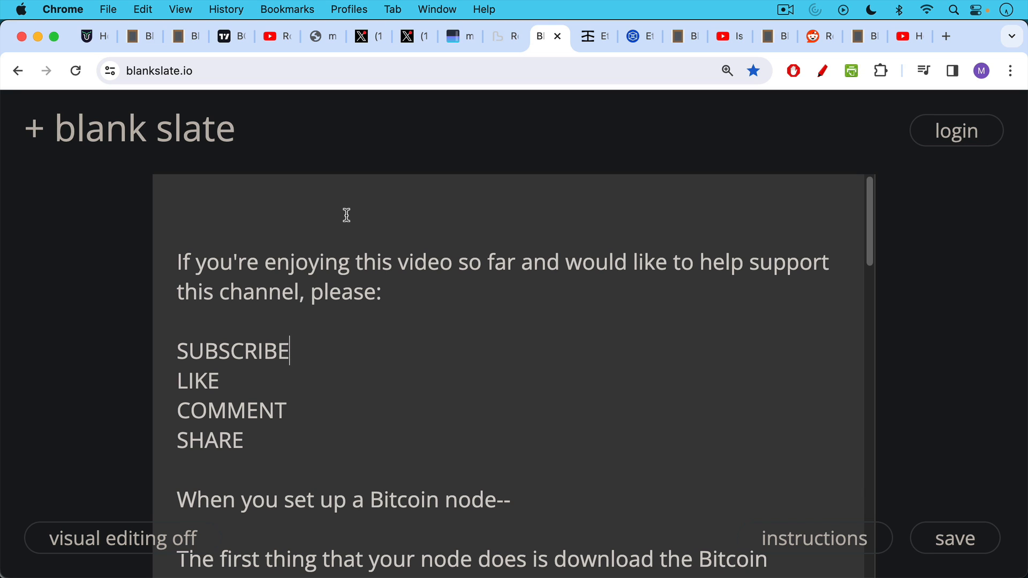
mouse_move(337, 301)
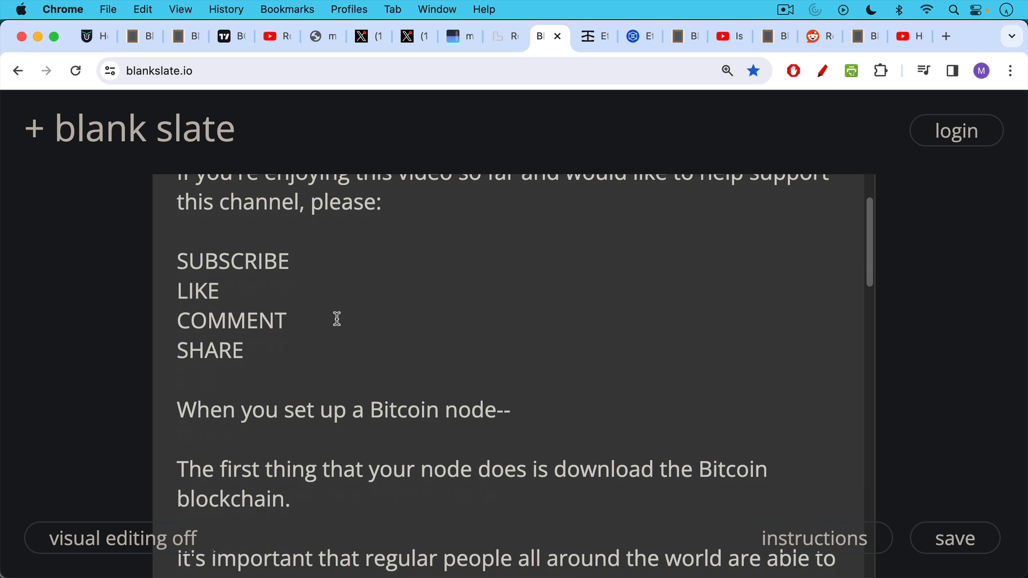
mouse_move(332, 317)
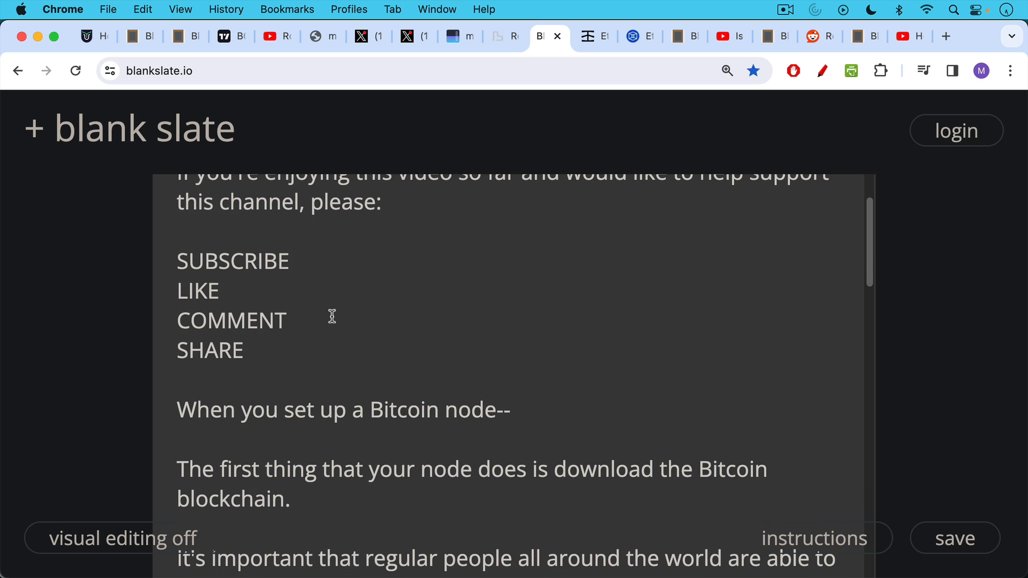
mouse_move(329, 322)
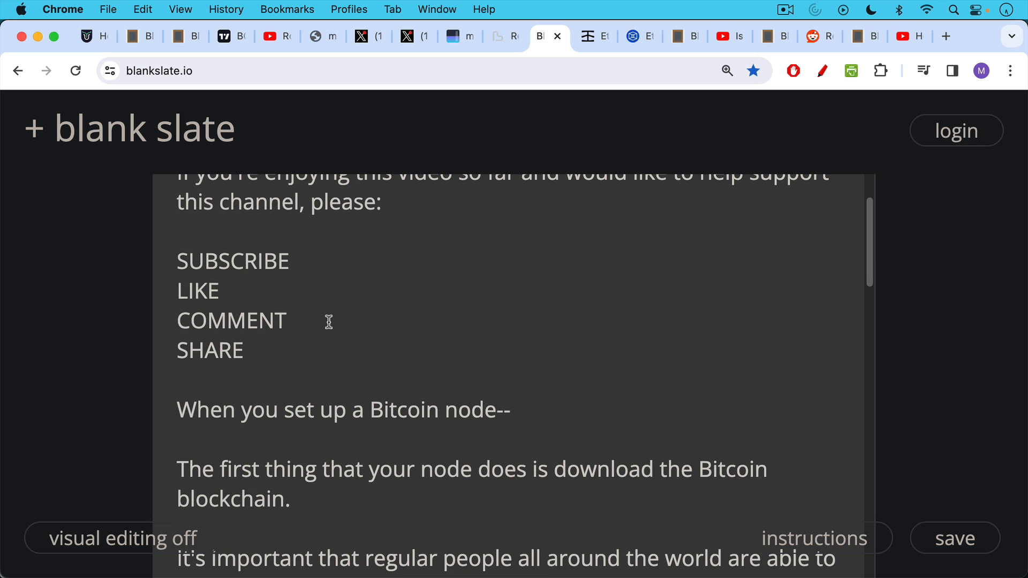
scroll("down", 3)
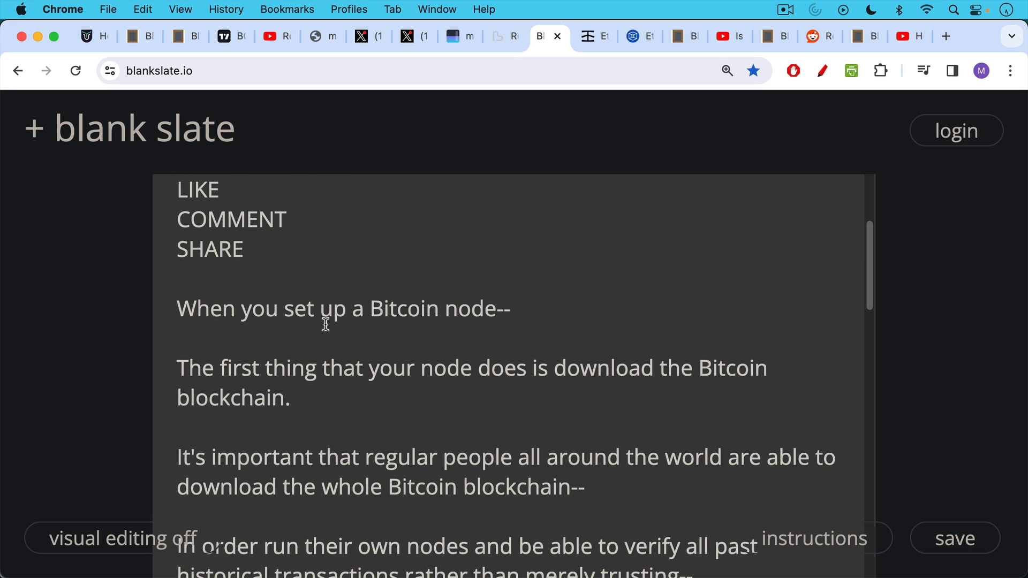
mouse_move(324, 316)
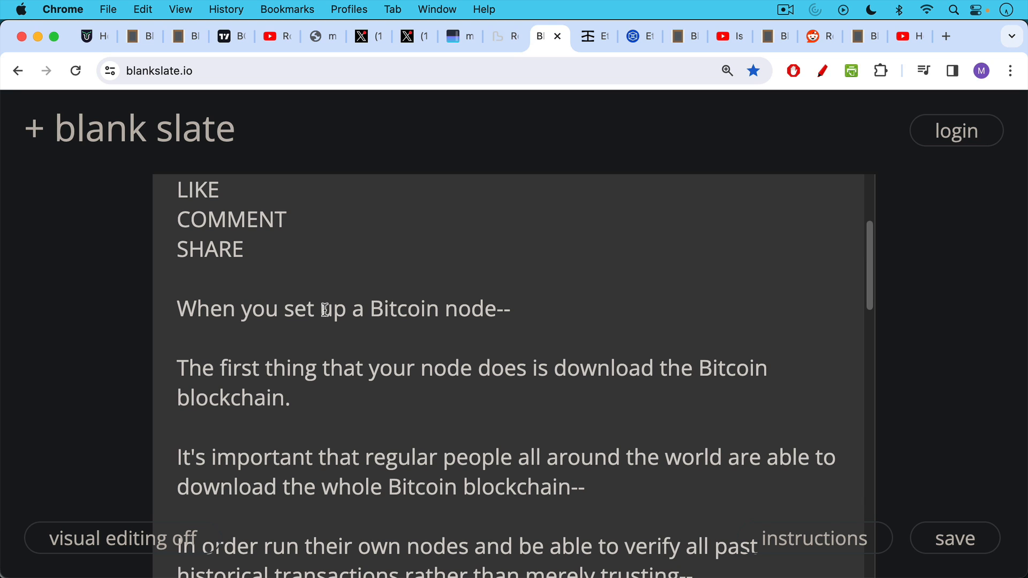
mouse_move(328, 307)
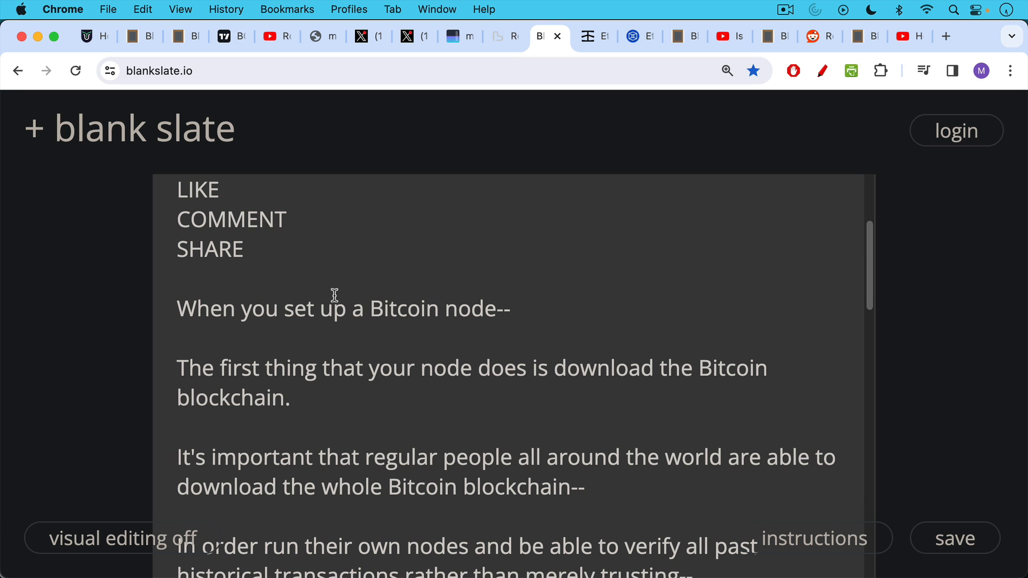
mouse_move(327, 303)
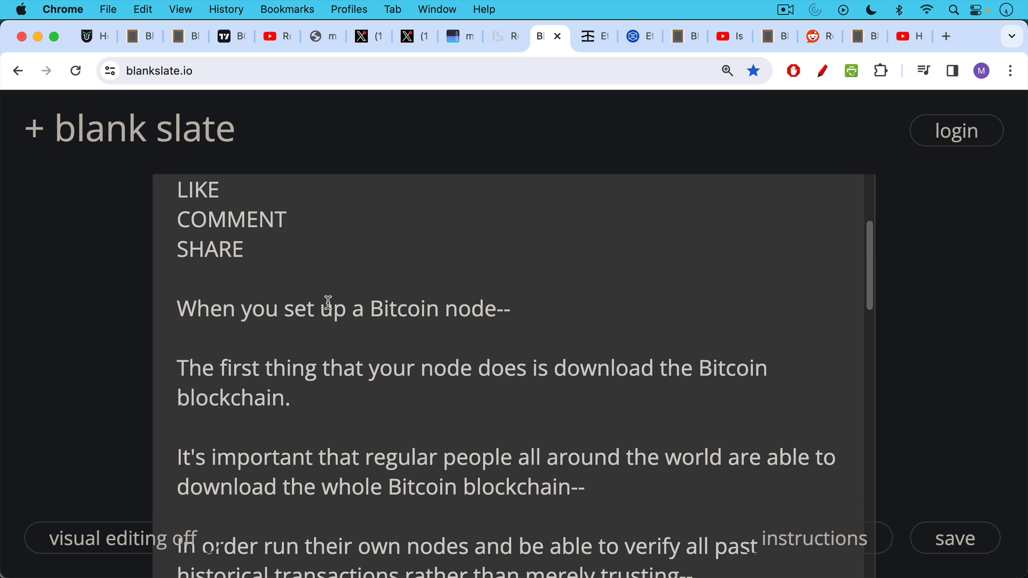
mouse_move(315, 321)
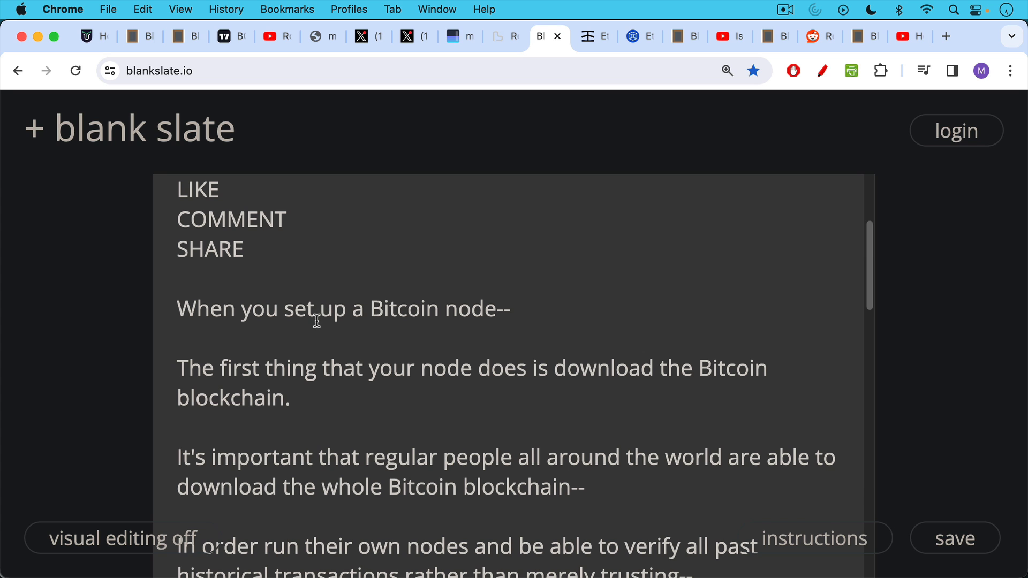
scroll("down", 3)
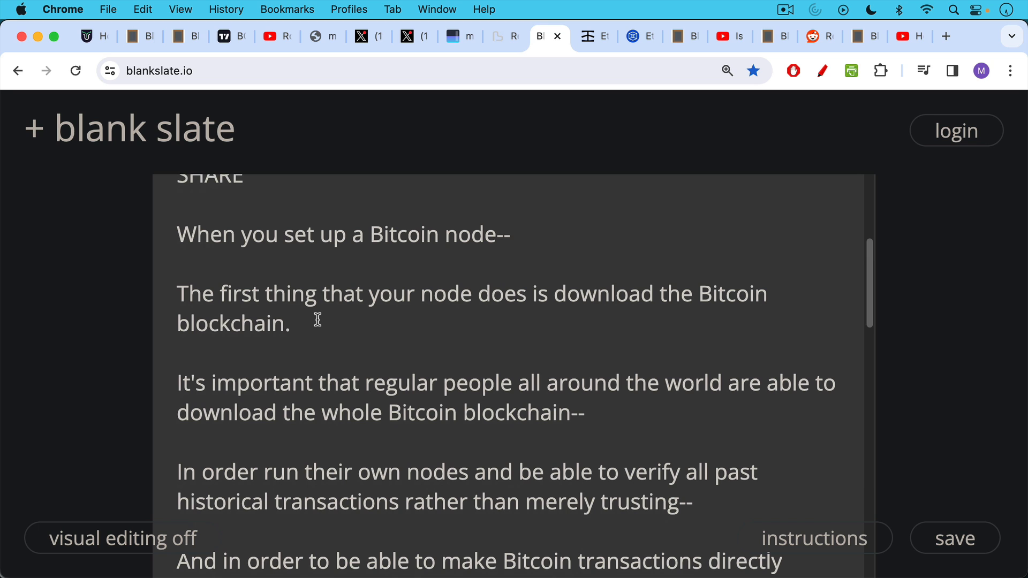
scroll("down", 3)
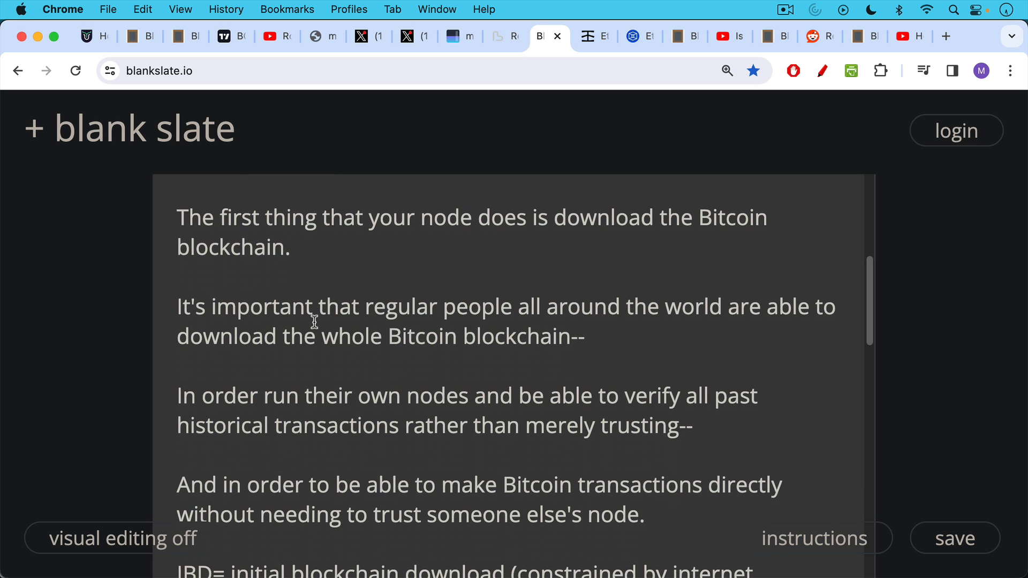
mouse_move(314, 322)
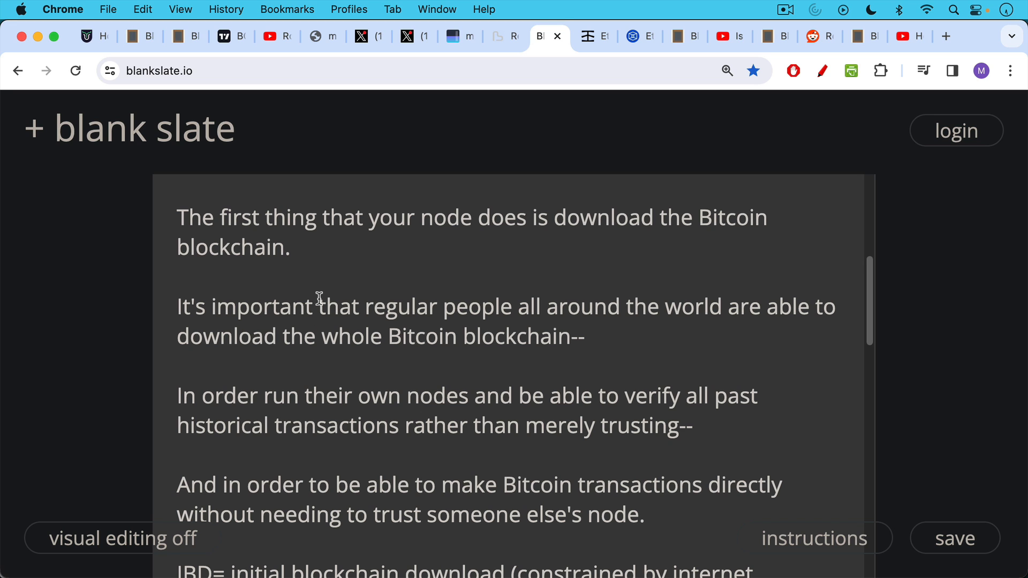
mouse_move(320, 341)
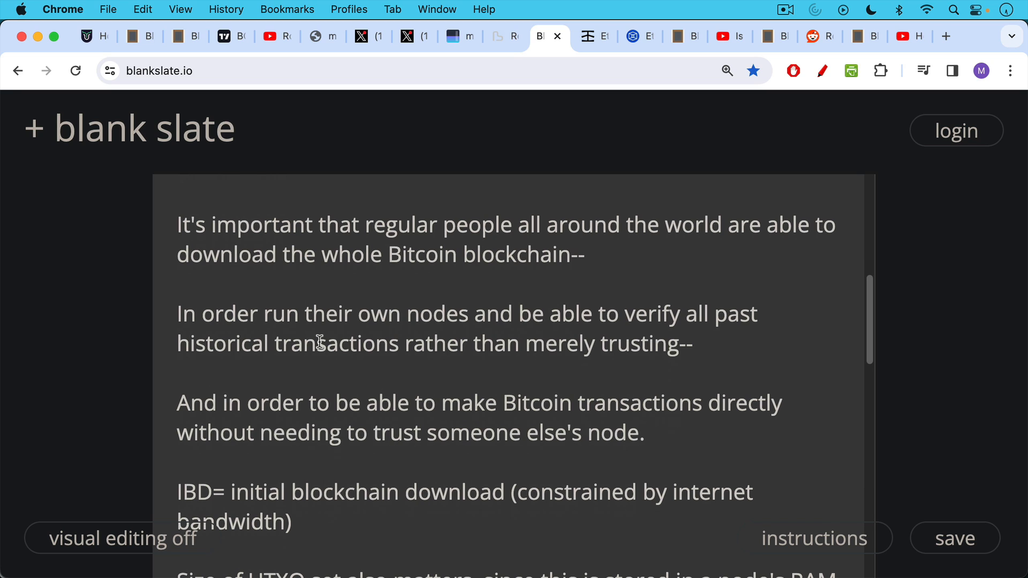
mouse_move(319, 329)
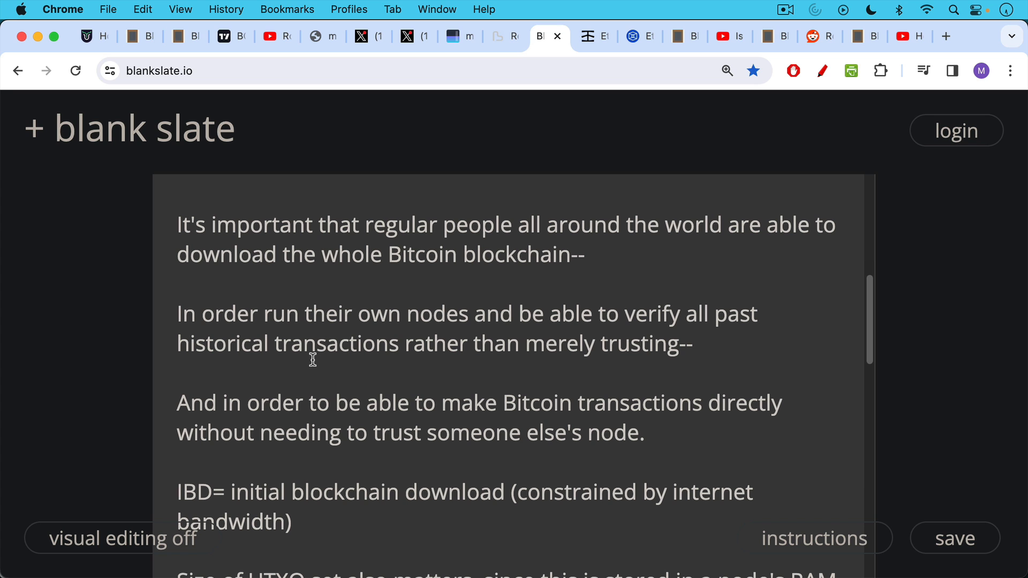
Step: Read down the node-requirements notes to the Infura paragraph, then bring up Infura's Ethereum nodes page
scroll("down", 3)
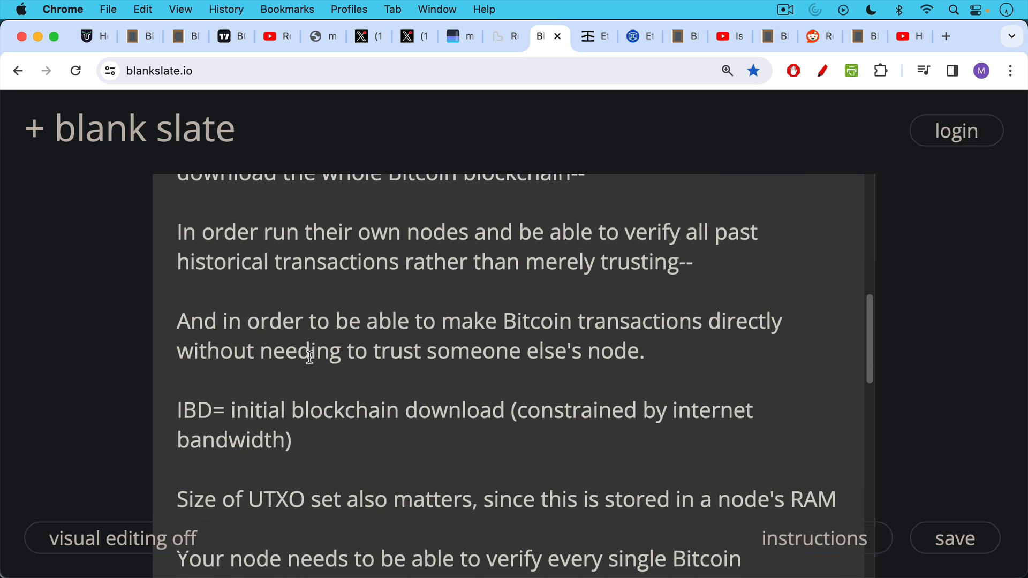
mouse_move(314, 328)
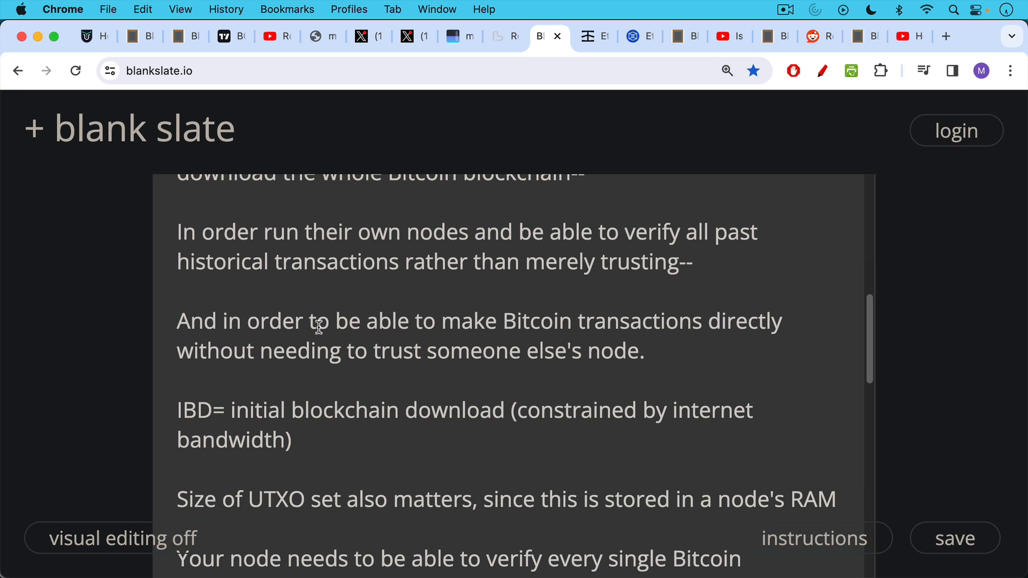
scroll("down", 3)
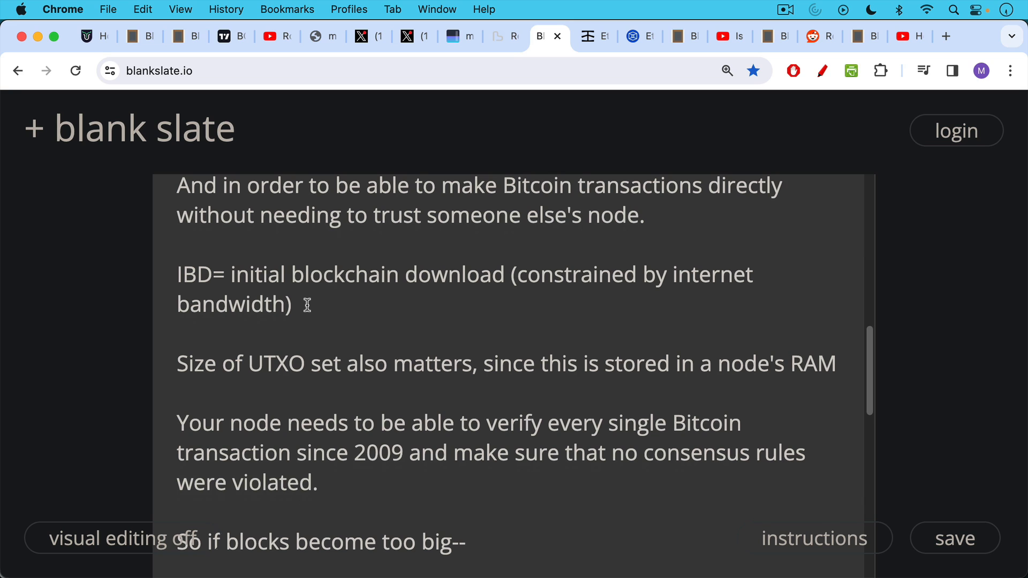
mouse_move(305, 363)
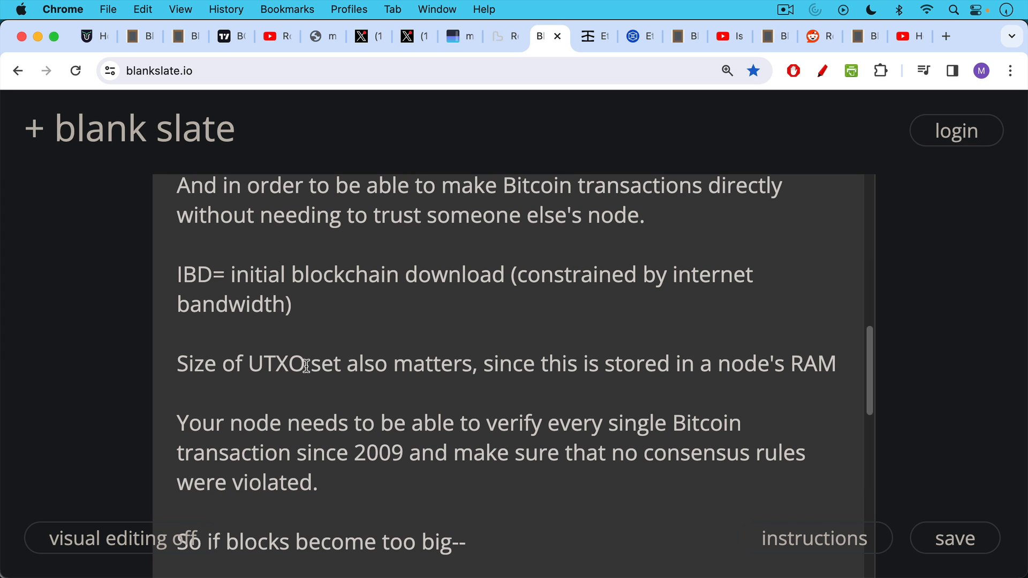
scroll("down", 3)
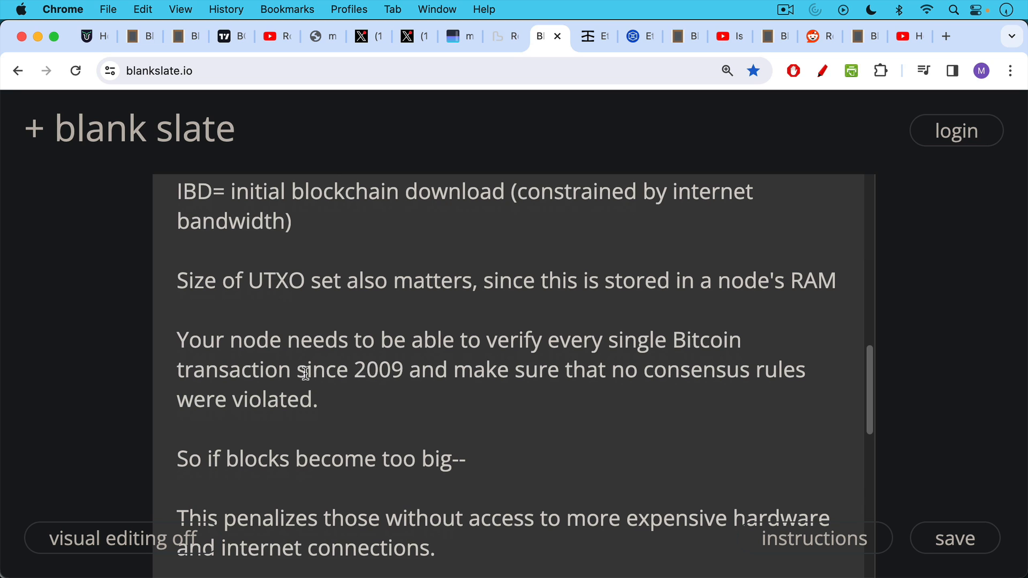
mouse_move(308, 334)
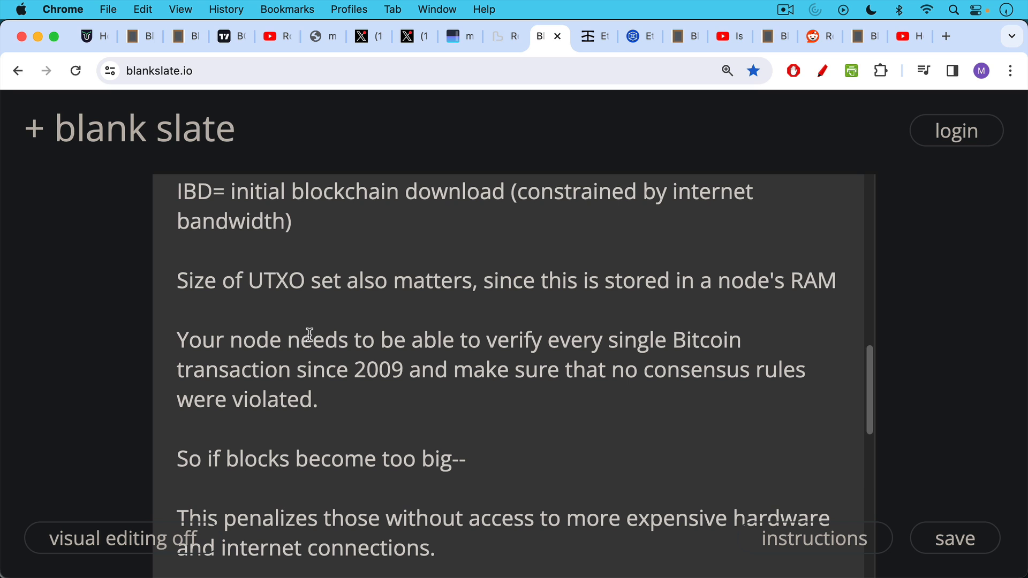
mouse_move(309, 346)
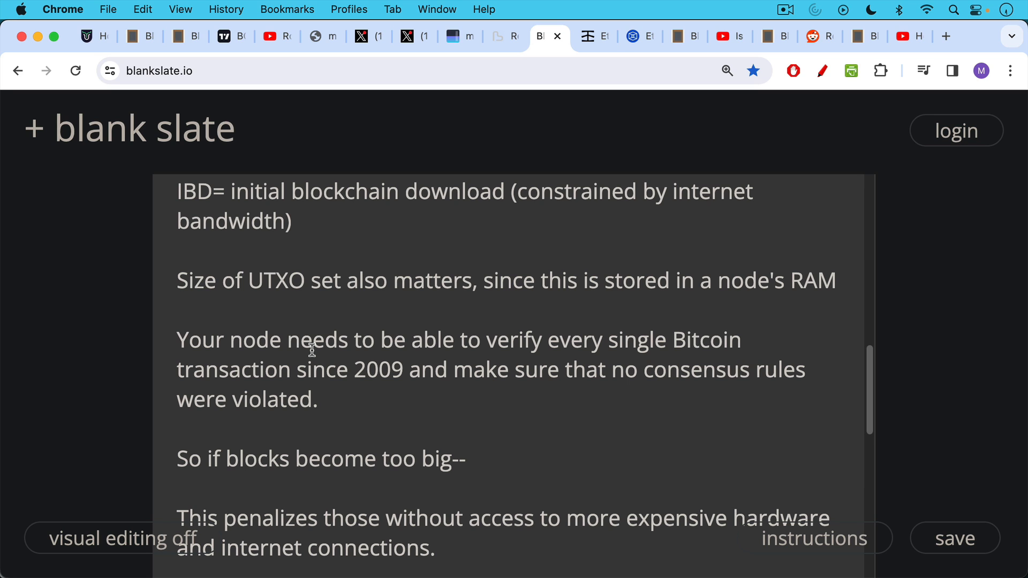
mouse_move(305, 363)
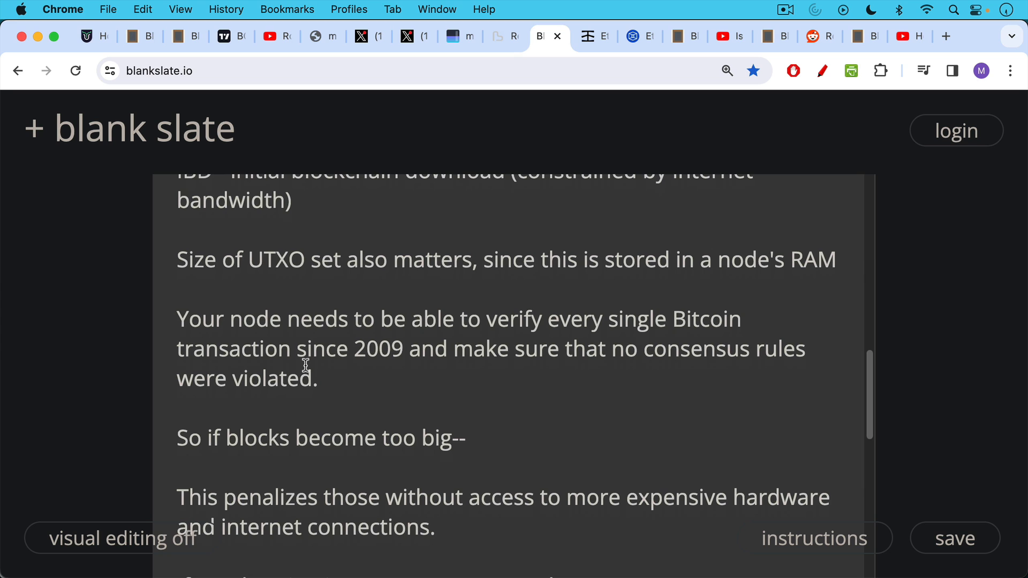
scroll("down", 3)
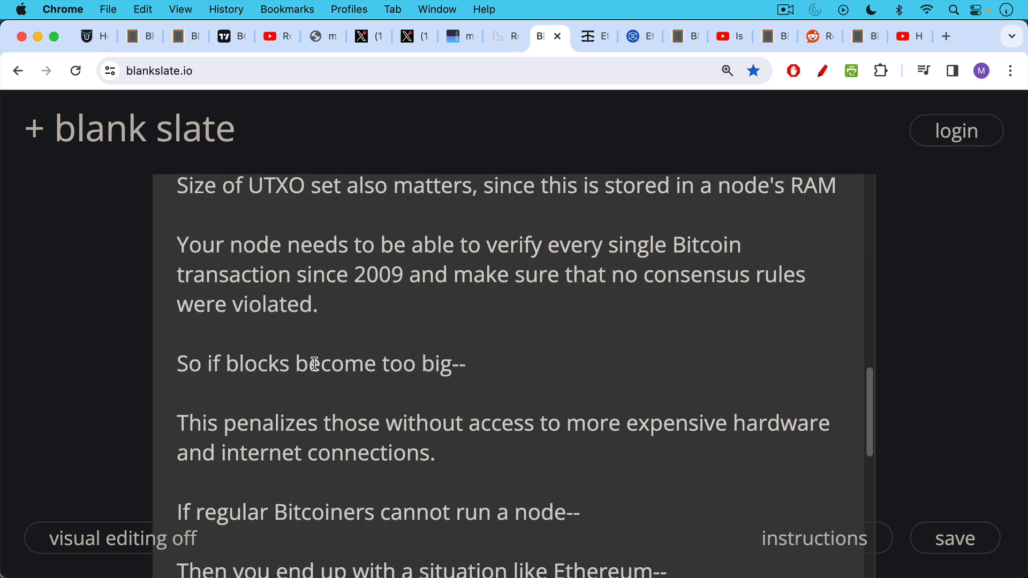
scroll("down", 3)
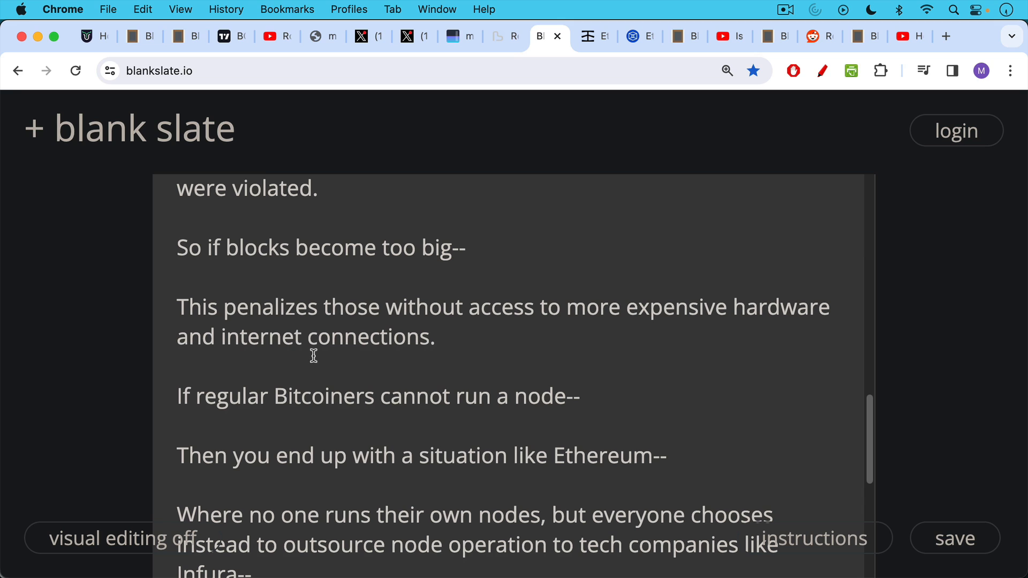
mouse_move(311, 346)
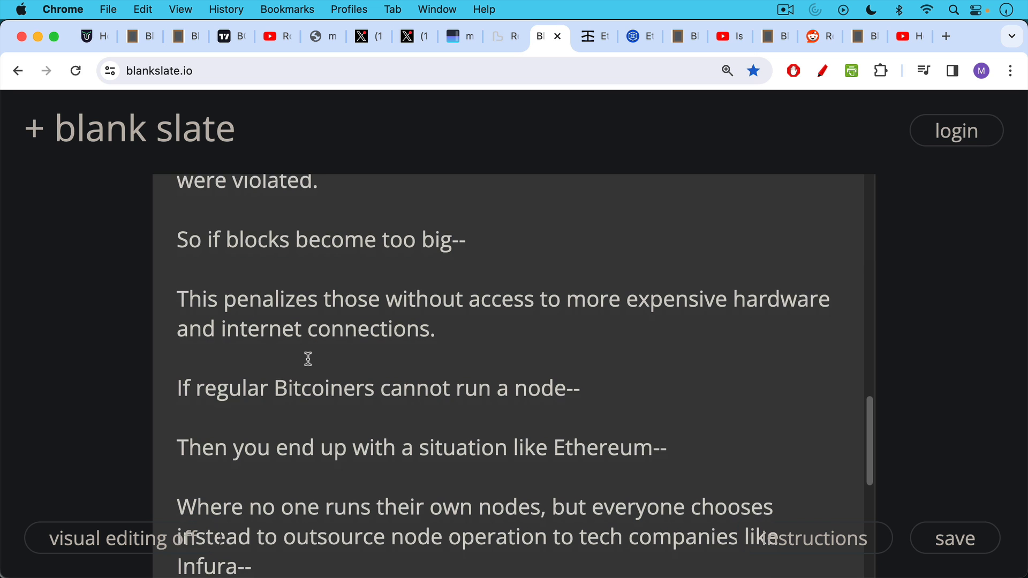
scroll("down", 3)
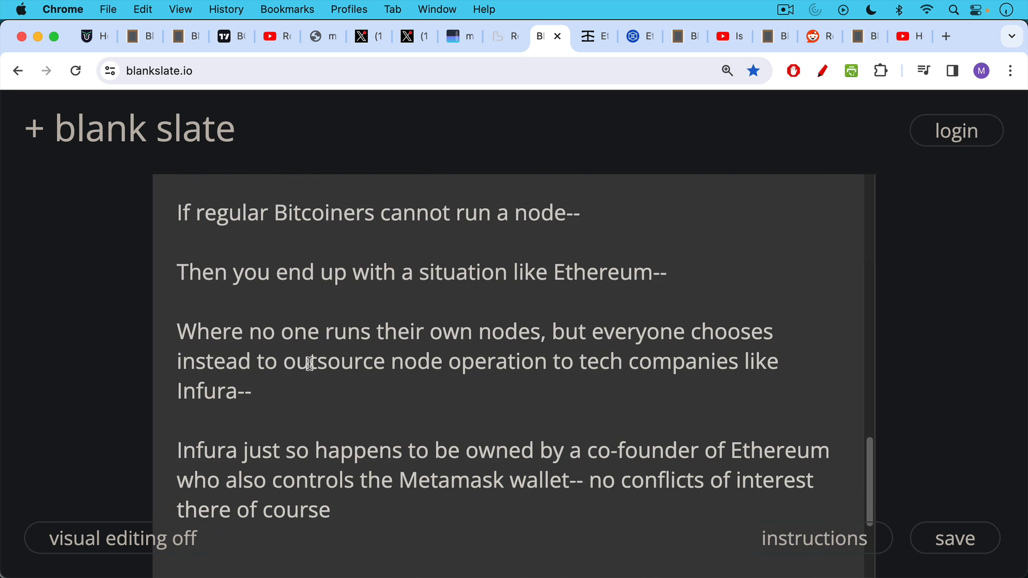
mouse_move(316, 379)
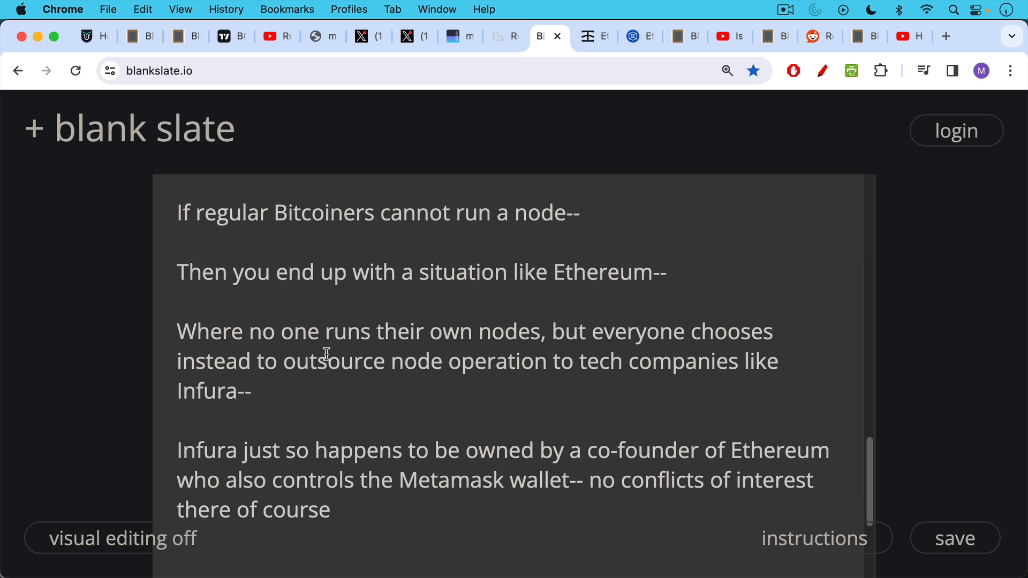
mouse_move(322, 355)
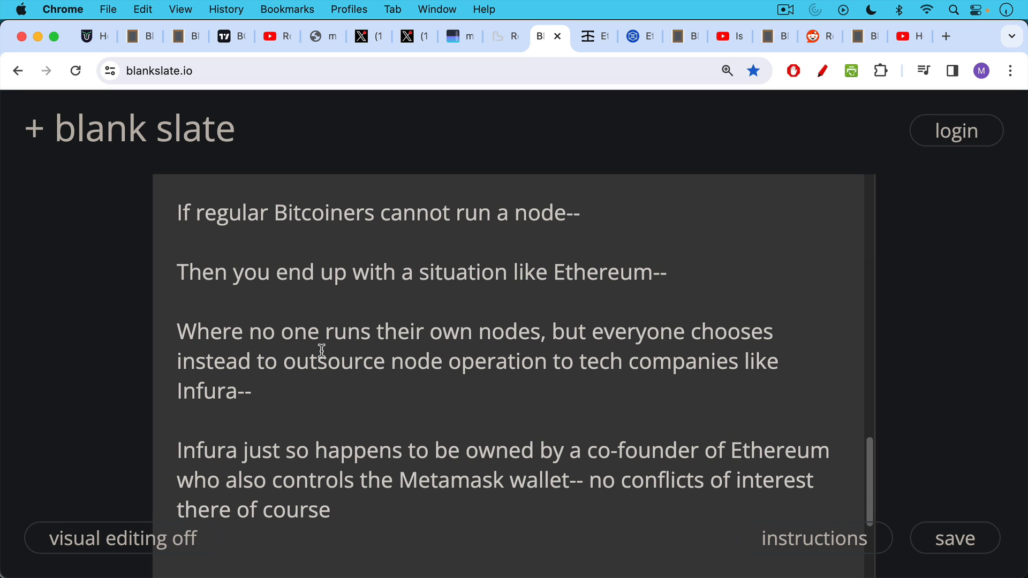
mouse_move(476, 158)
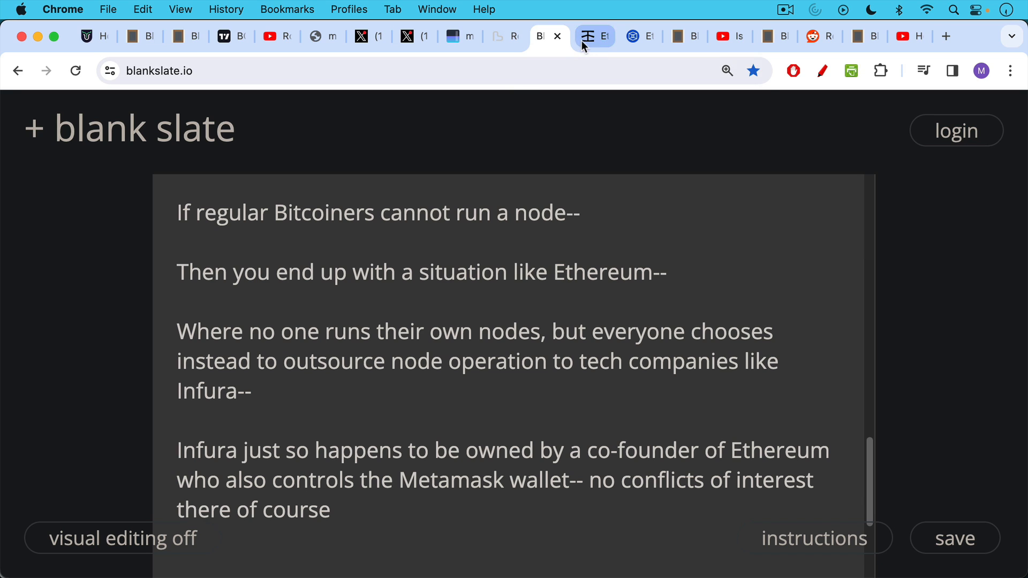
mouse_move(593, 36)
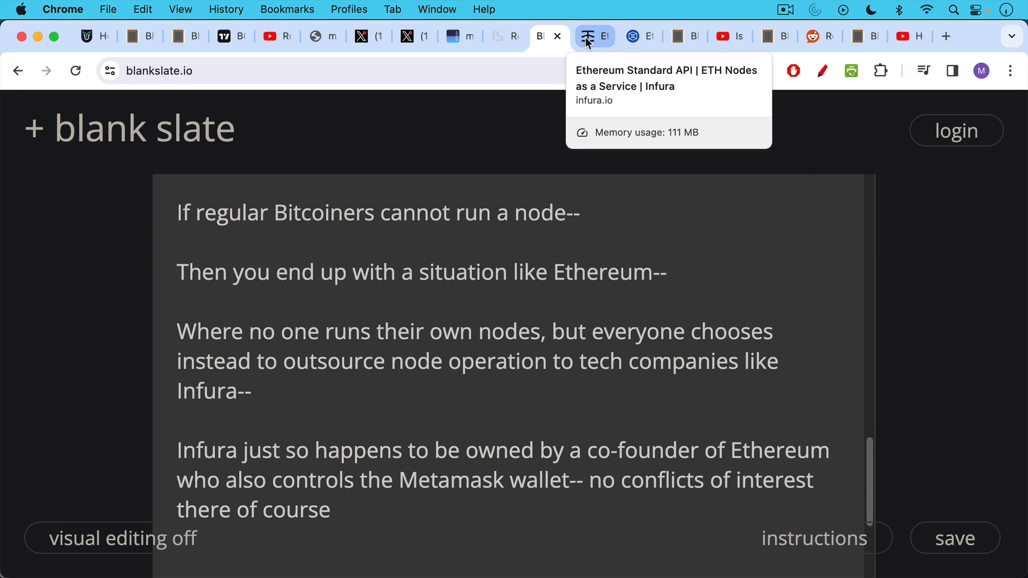
left_click(594, 36)
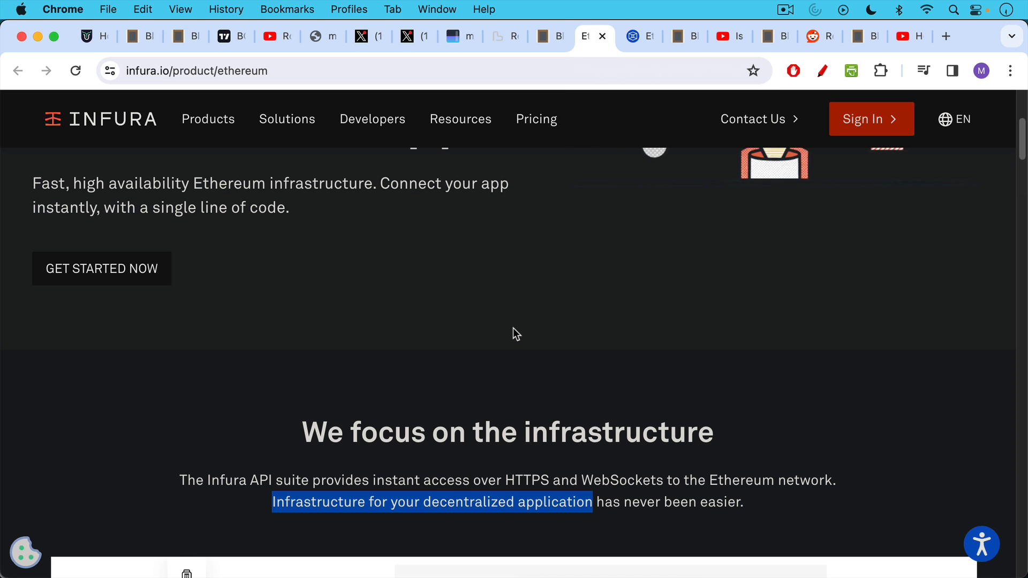
mouse_move(324, 534)
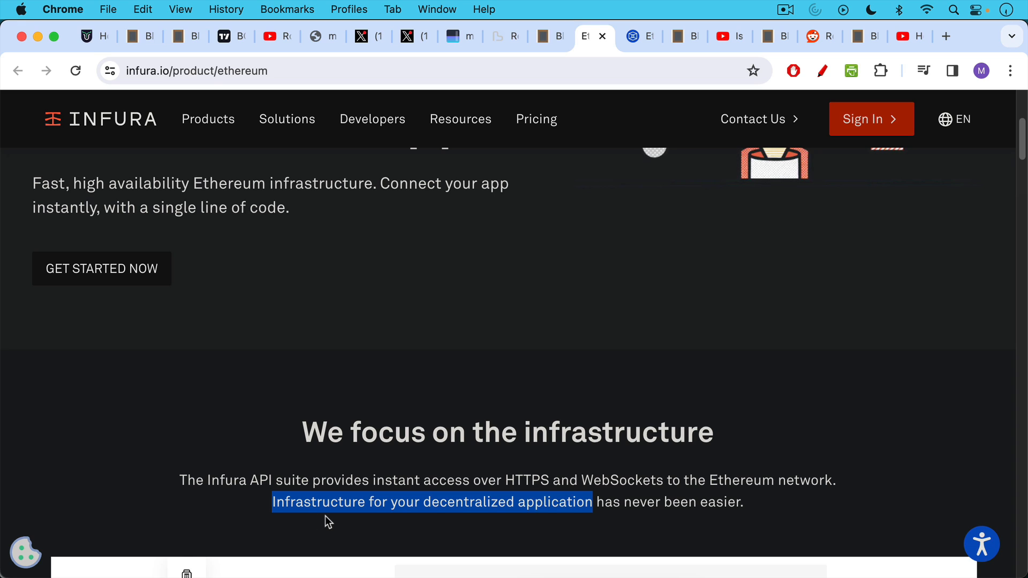
mouse_move(530, 521)
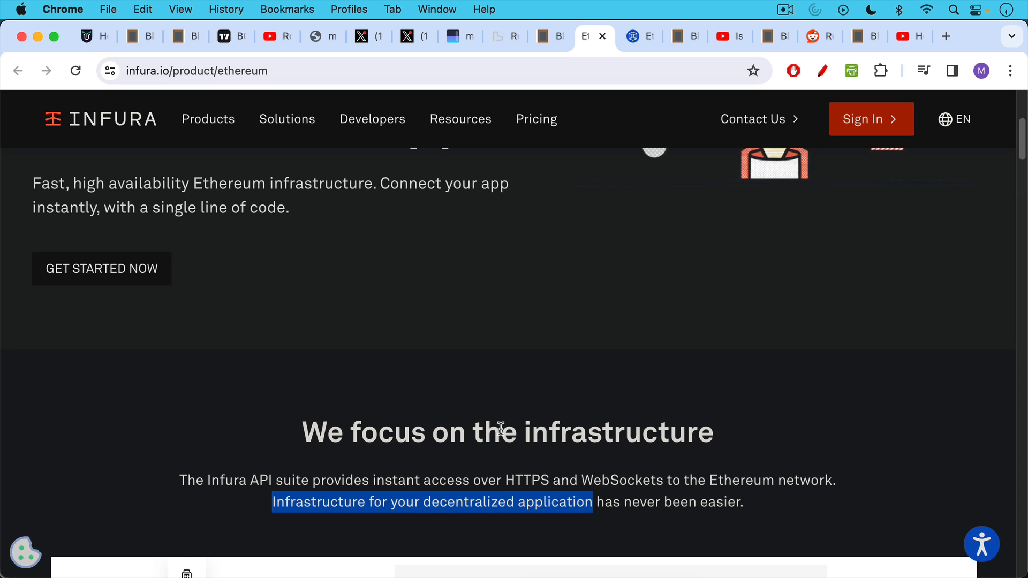
mouse_move(496, 420)
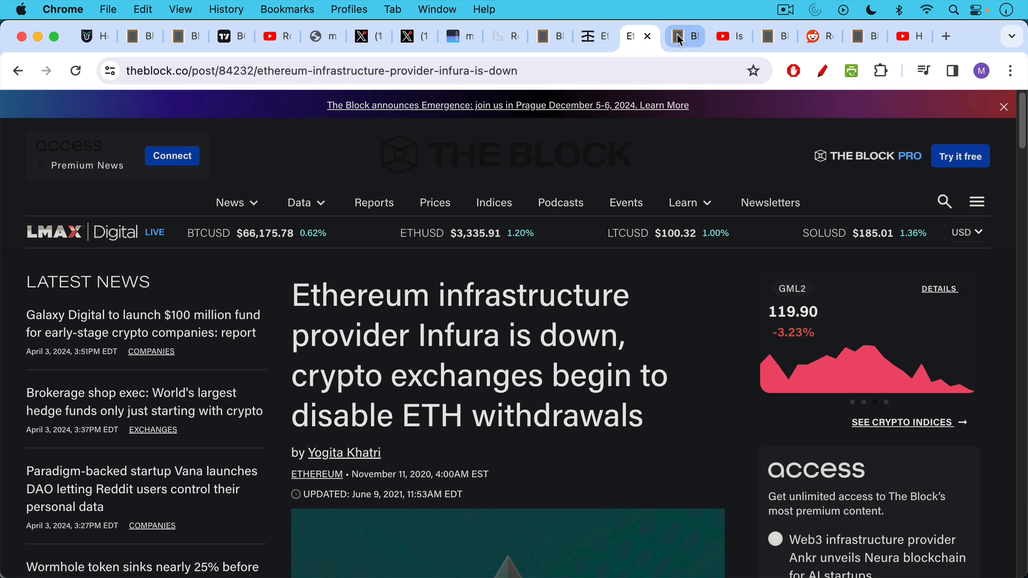
Step: Return from The Block's Infura-outage article to the blankslate note on blockchain growth outpacing hardware
left_click(682, 37)
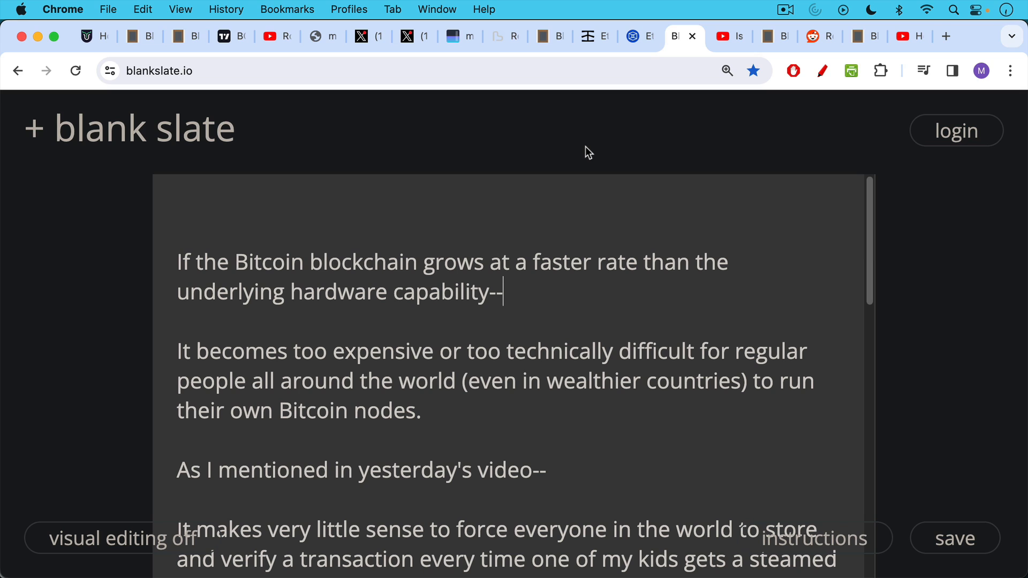
mouse_move(583, 157)
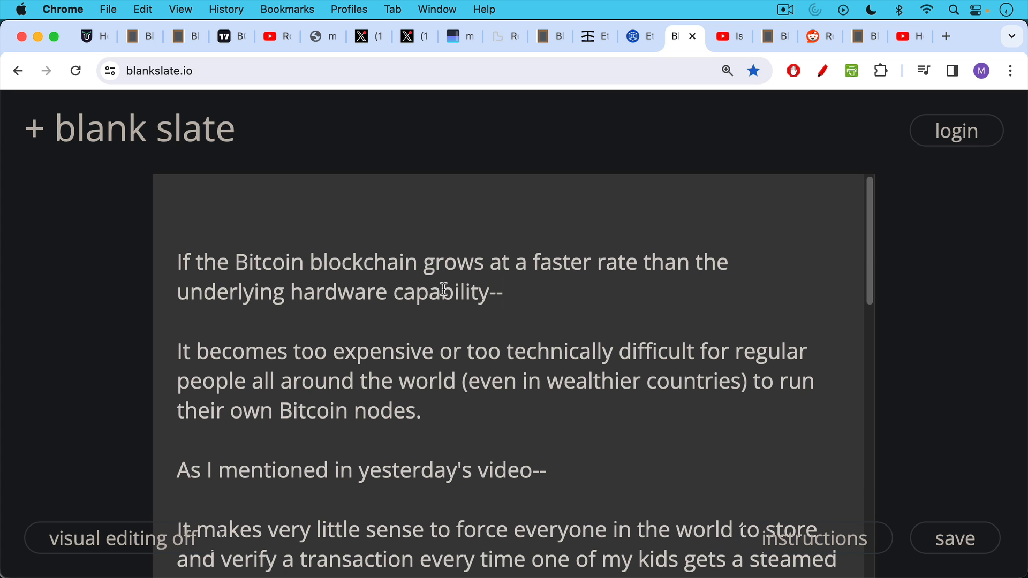
mouse_move(439, 330)
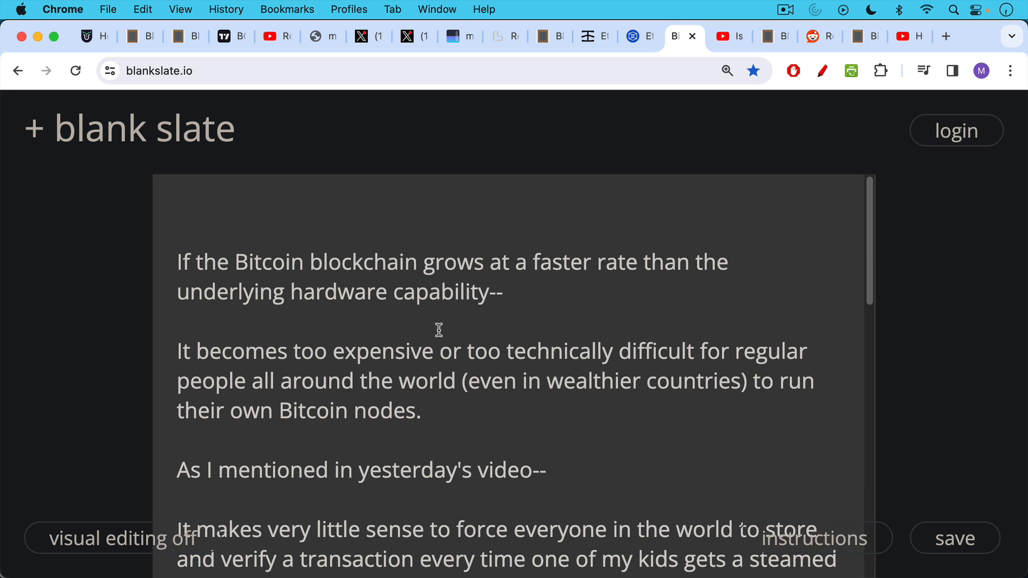
Step: Read down to the Lightning Network and layered-money points, then bring up the 'Is Bitcoin Too Slow?' video comment
scroll("down", 3)
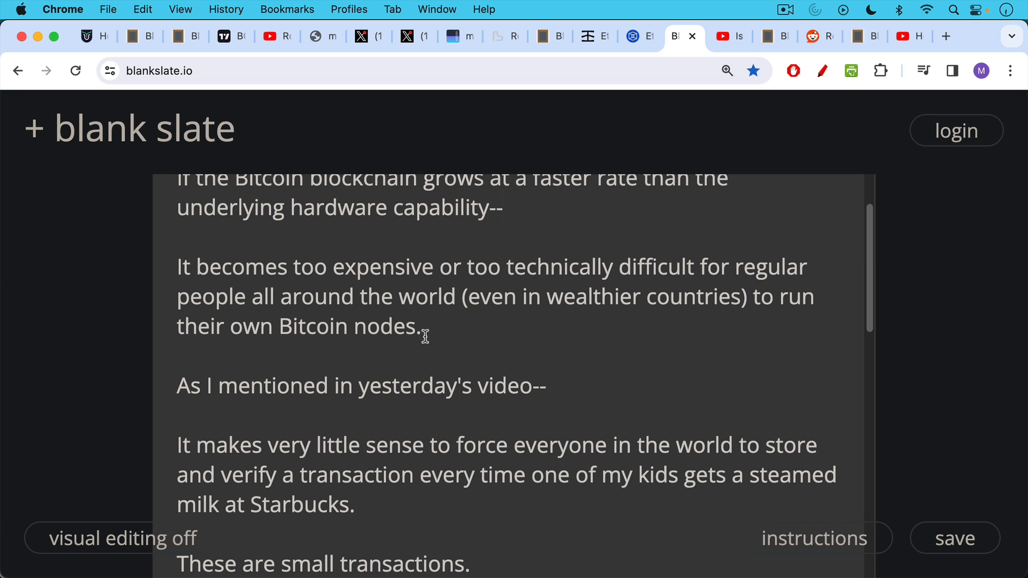
scroll("down", 3)
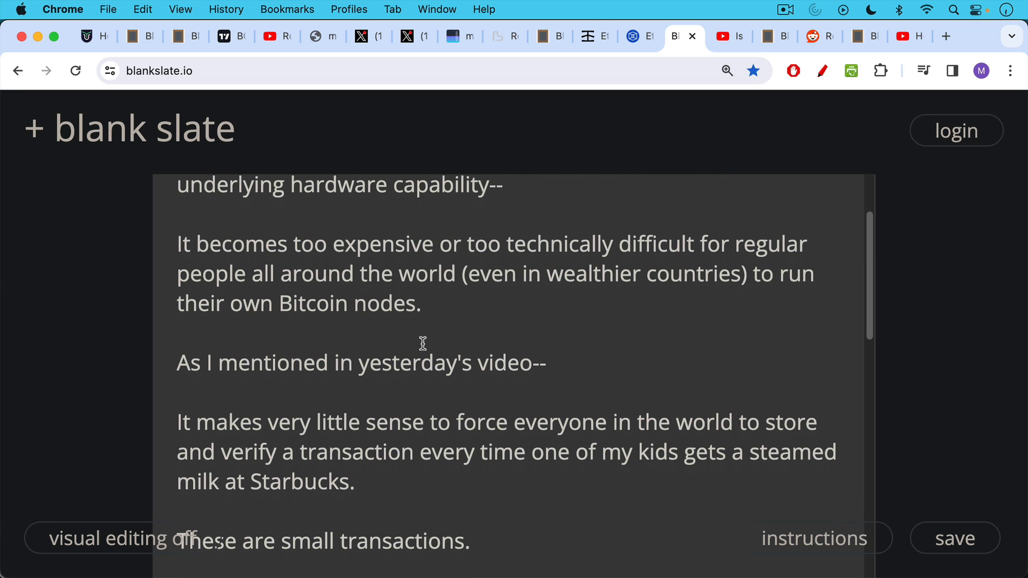
mouse_move(421, 346)
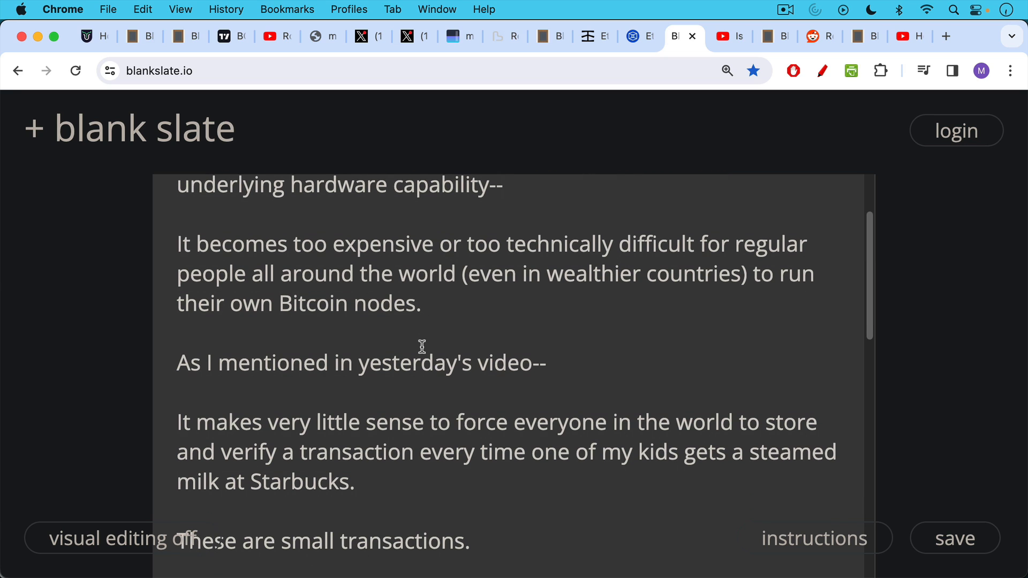
scroll("down", 3)
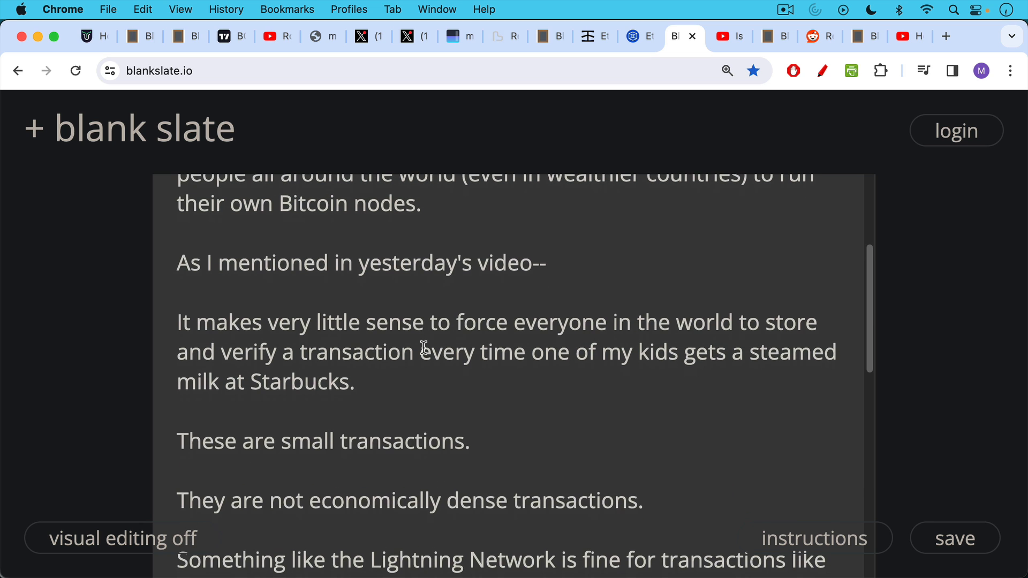
scroll("down", 3)
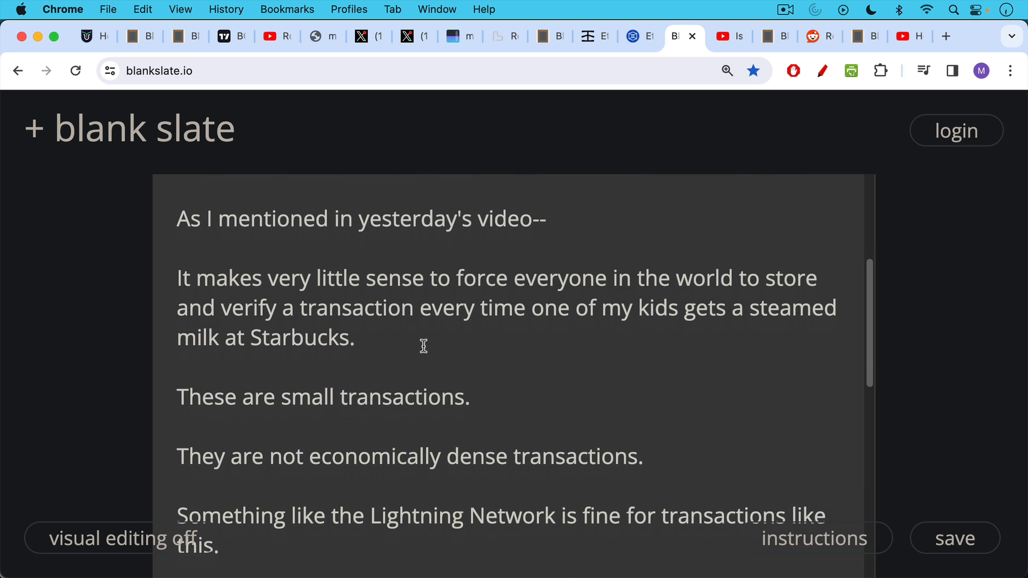
scroll("down", 3)
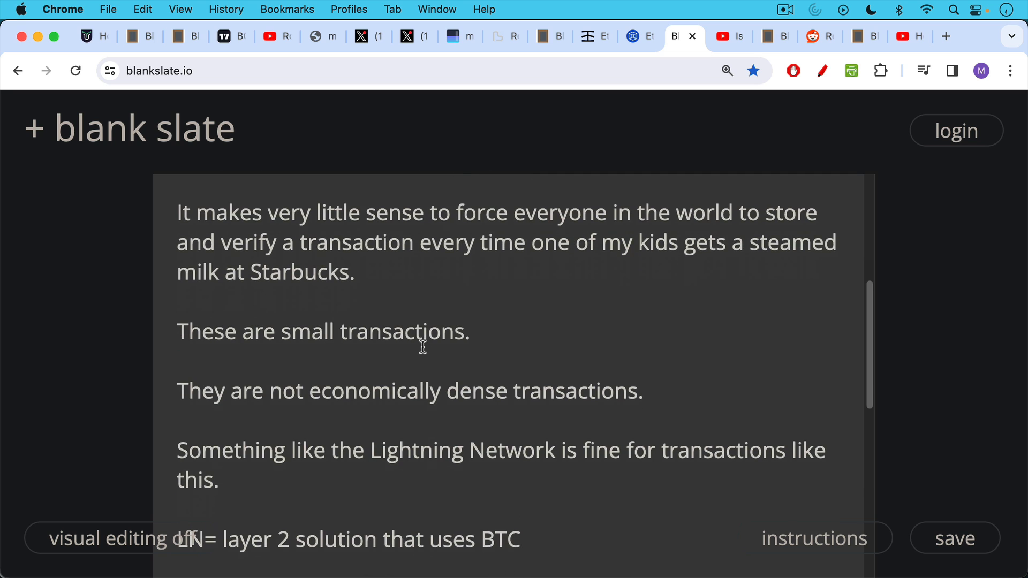
mouse_move(411, 349)
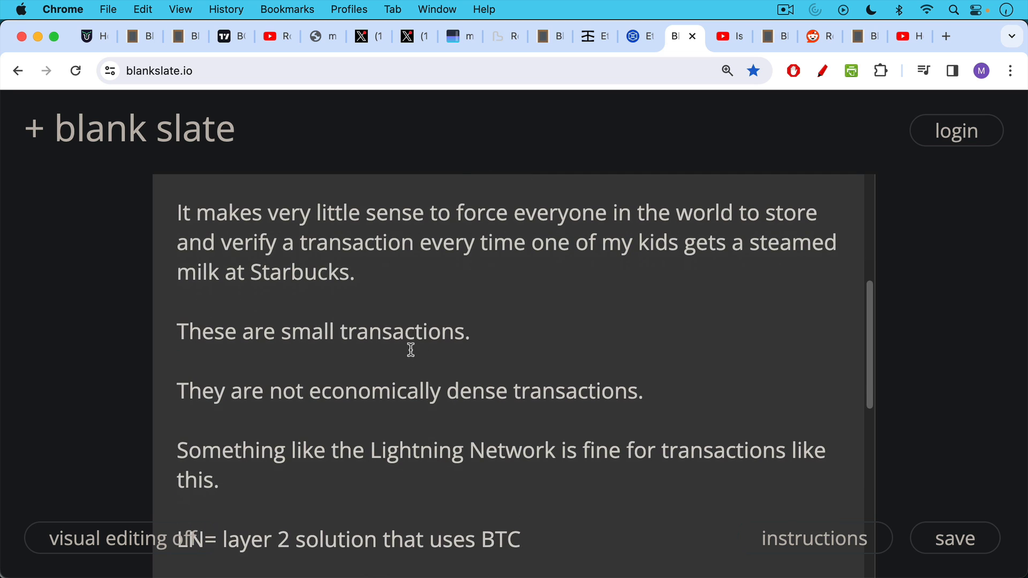
mouse_move(419, 358)
type("Batch up")
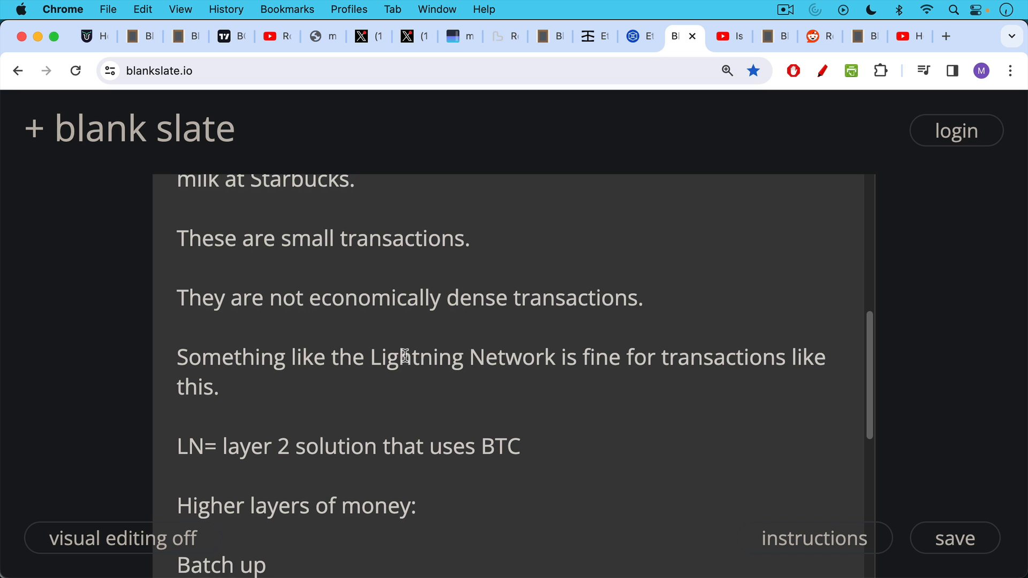
mouse_move(392, 365)
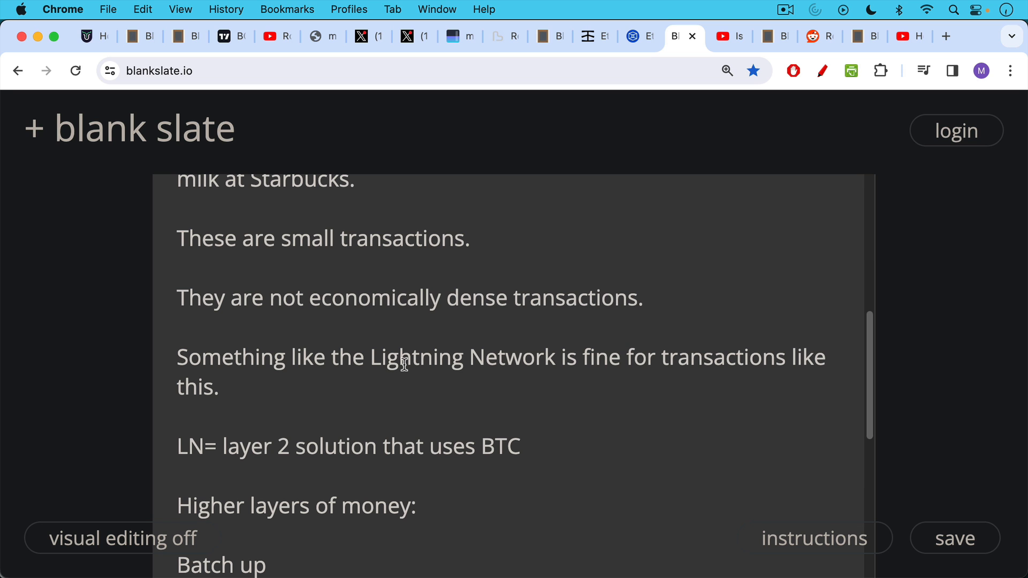
scroll("down", 3)
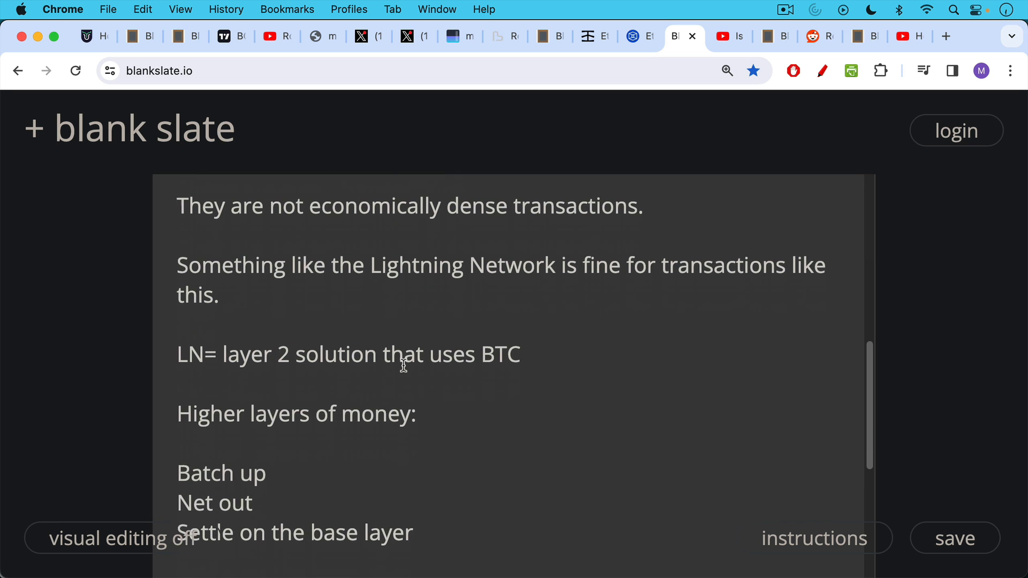
scroll("down", 3)
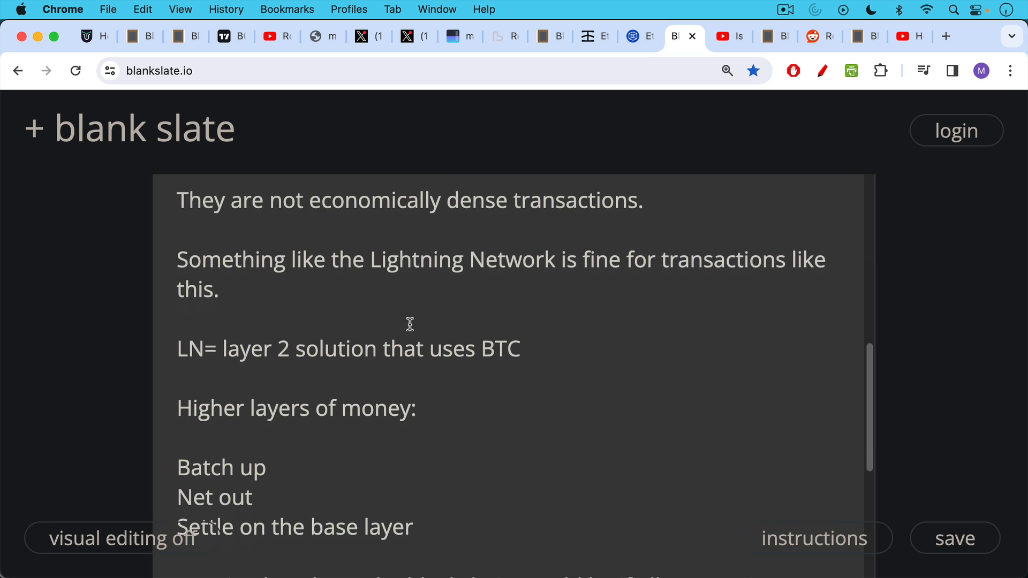
scroll("down", 3)
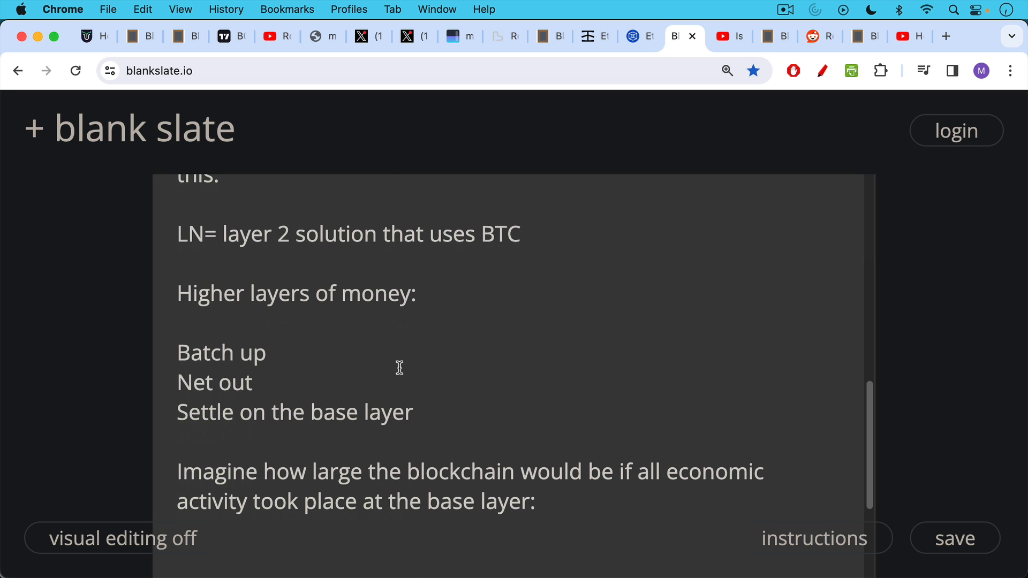
mouse_move(393, 342)
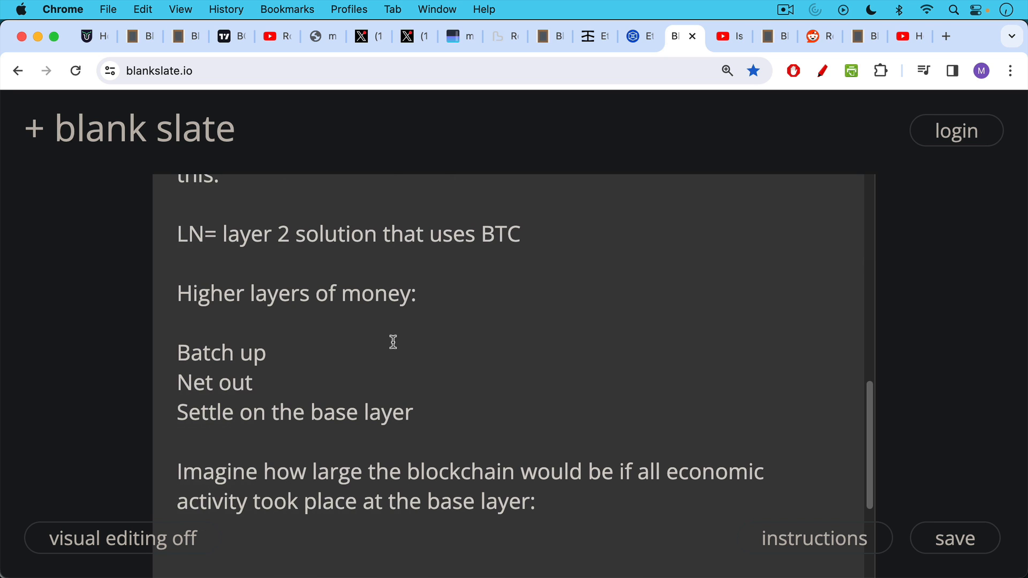
mouse_move(393, 369)
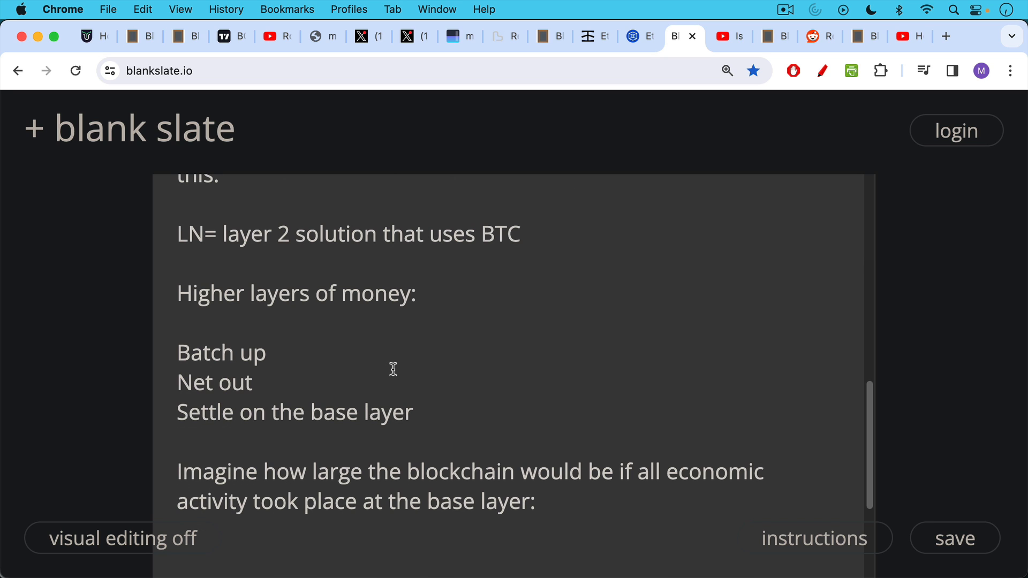
mouse_move(398, 372)
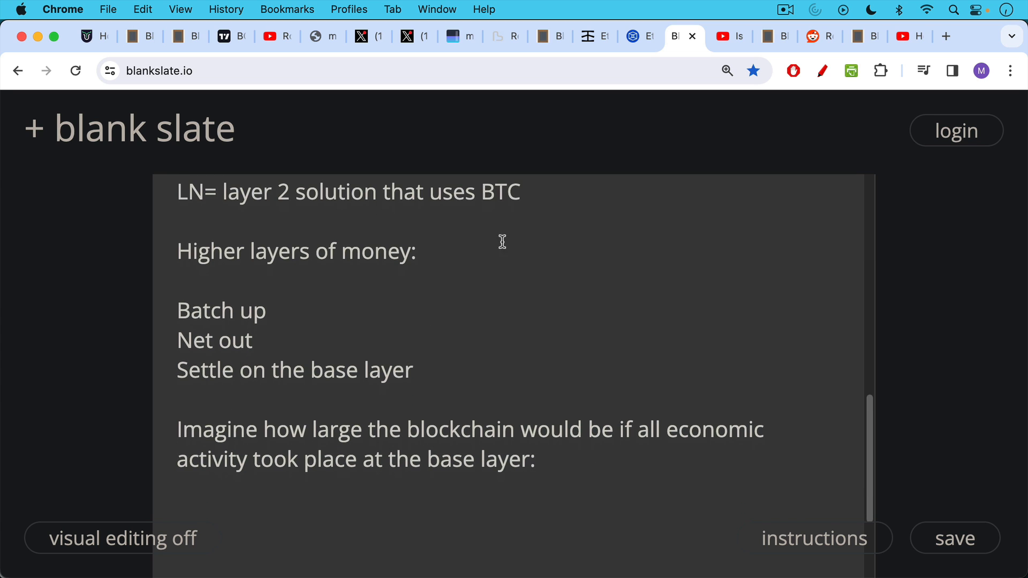
mouse_move(728, 37)
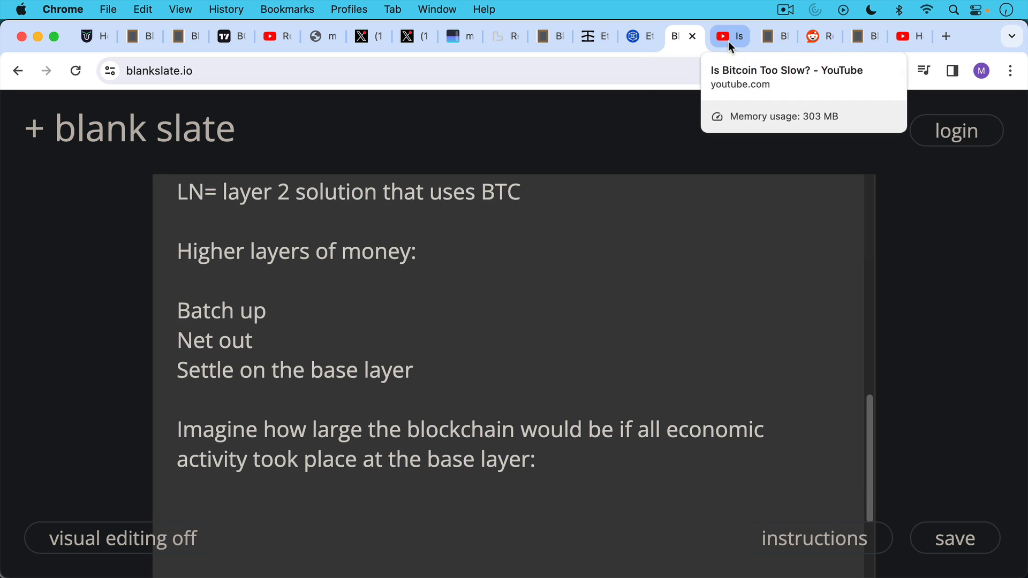
left_click(728, 37)
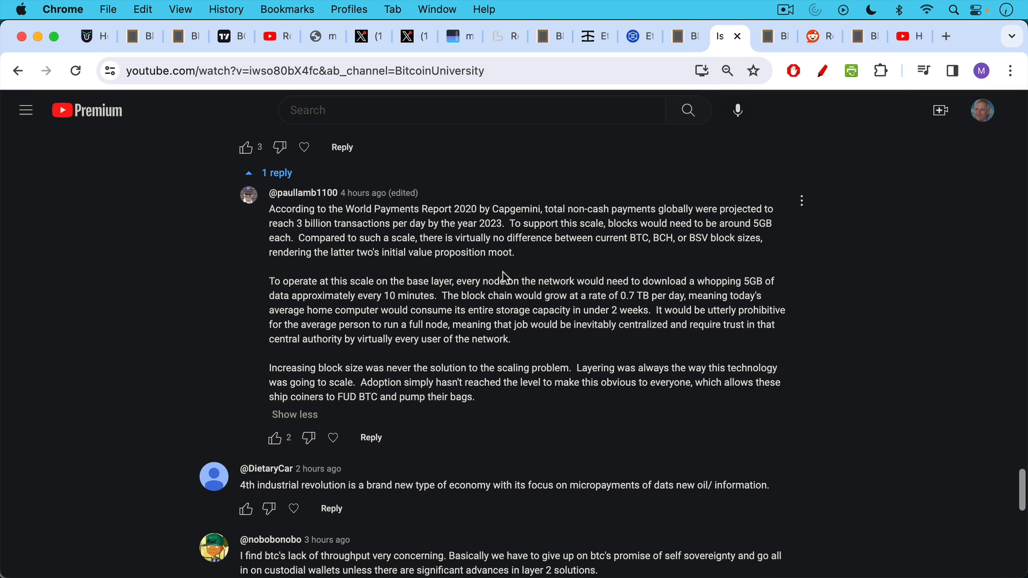
mouse_move(498, 240)
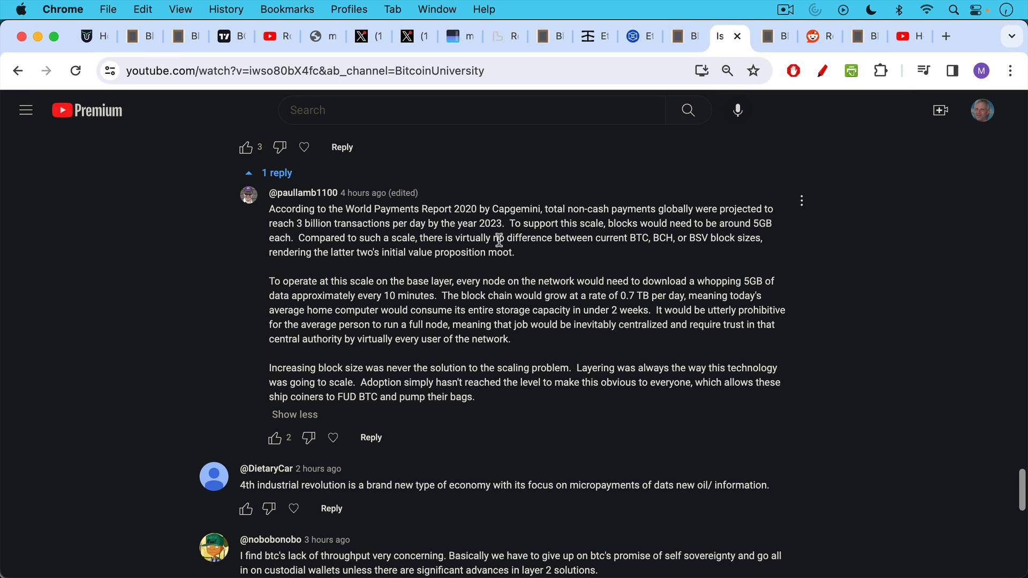
mouse_move(293, 228)
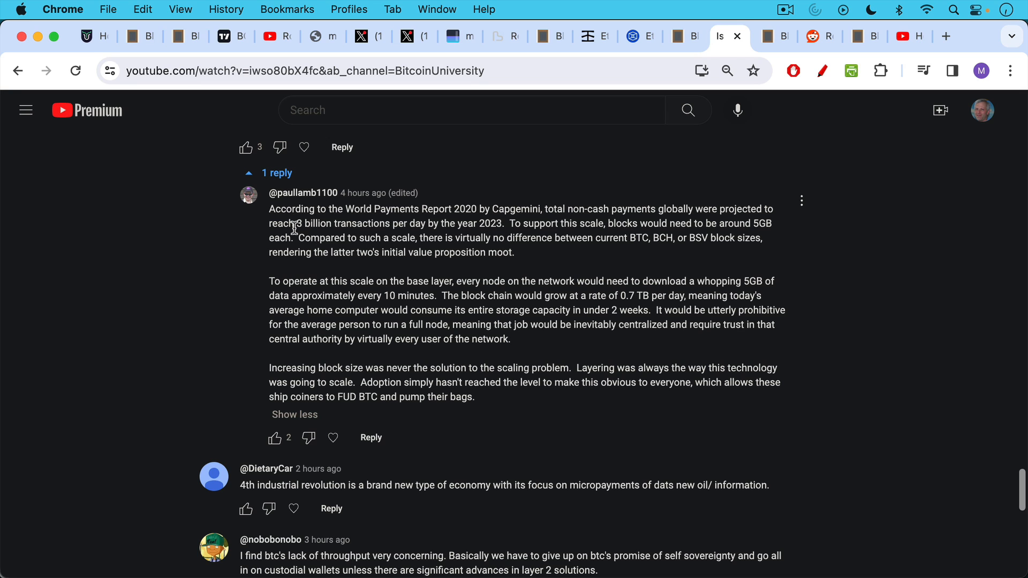
mouse_move(291, 222)
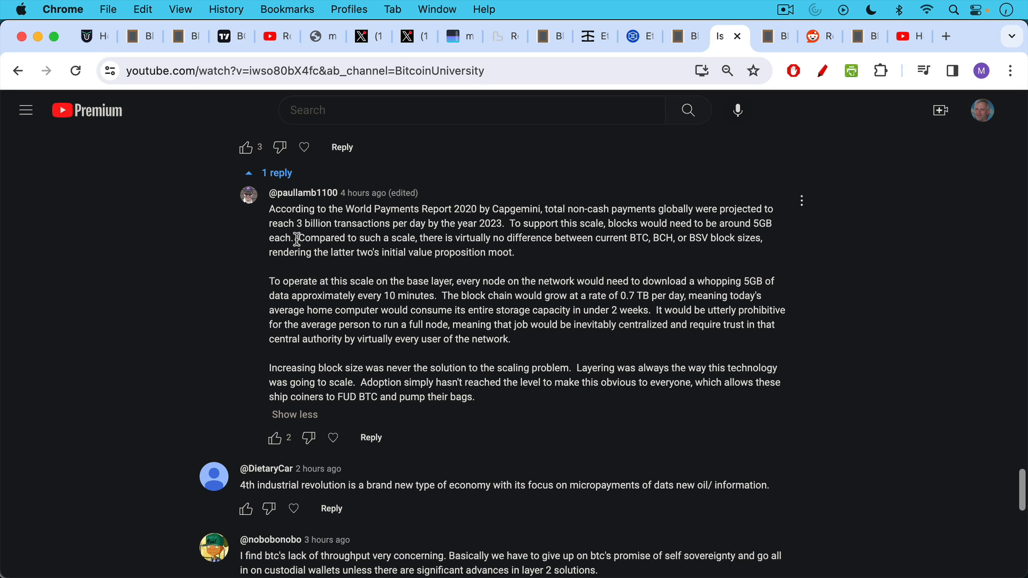
mouse_move(308, 241)
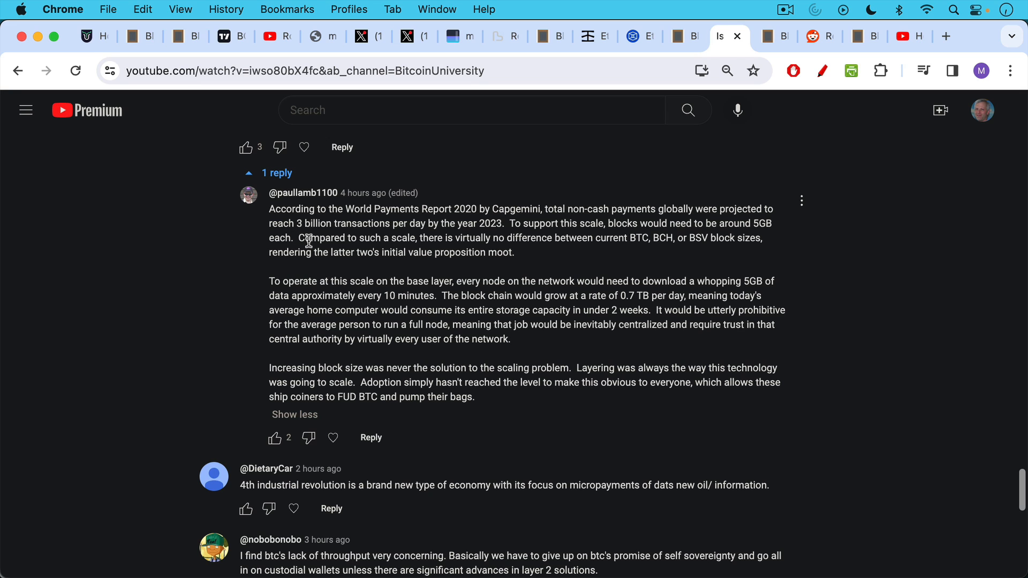
mouse_move(331, 250)
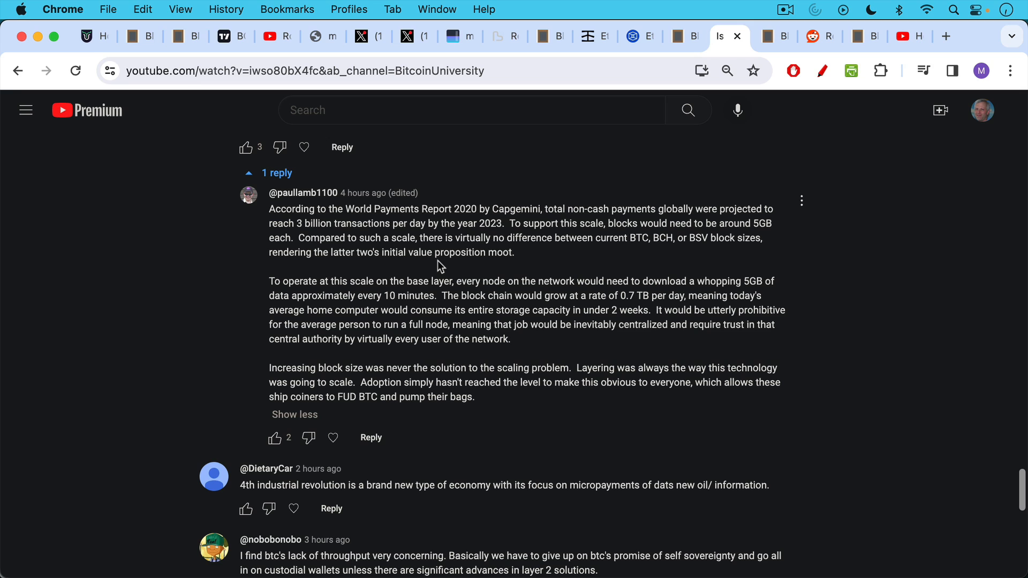
mouse_move(557, 250)
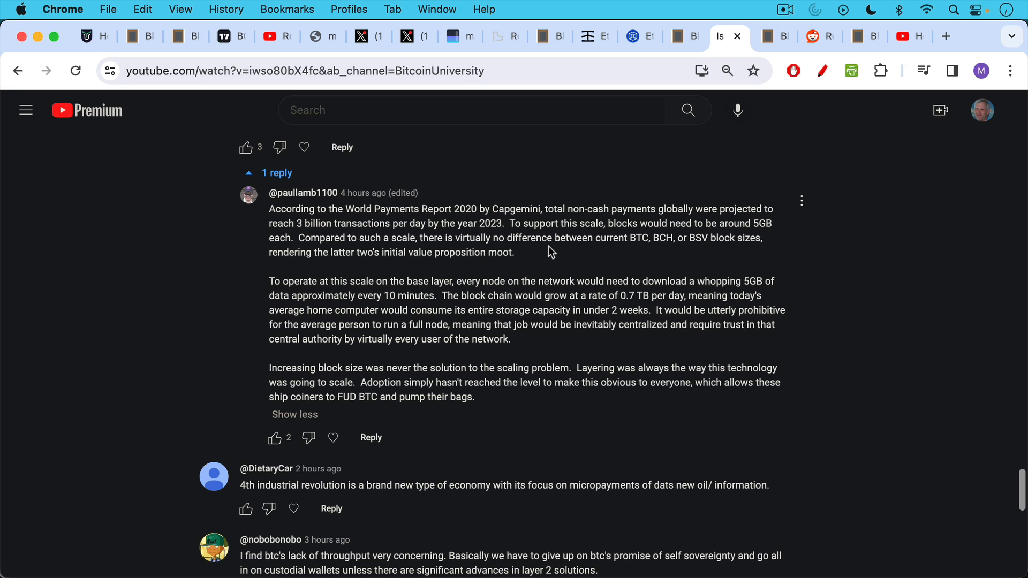
mouse_move(752, 245)
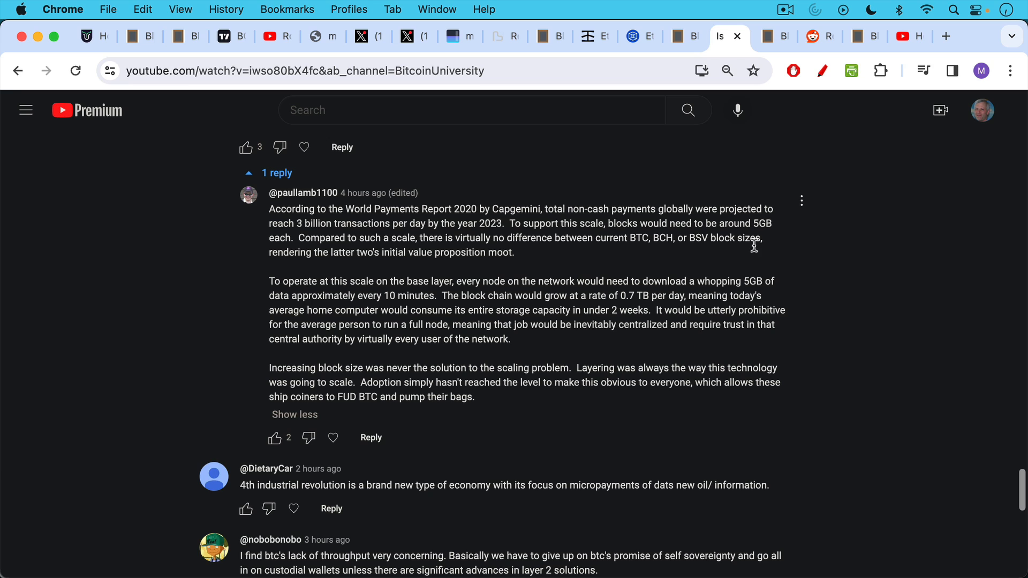
mouse_move(671, 256)
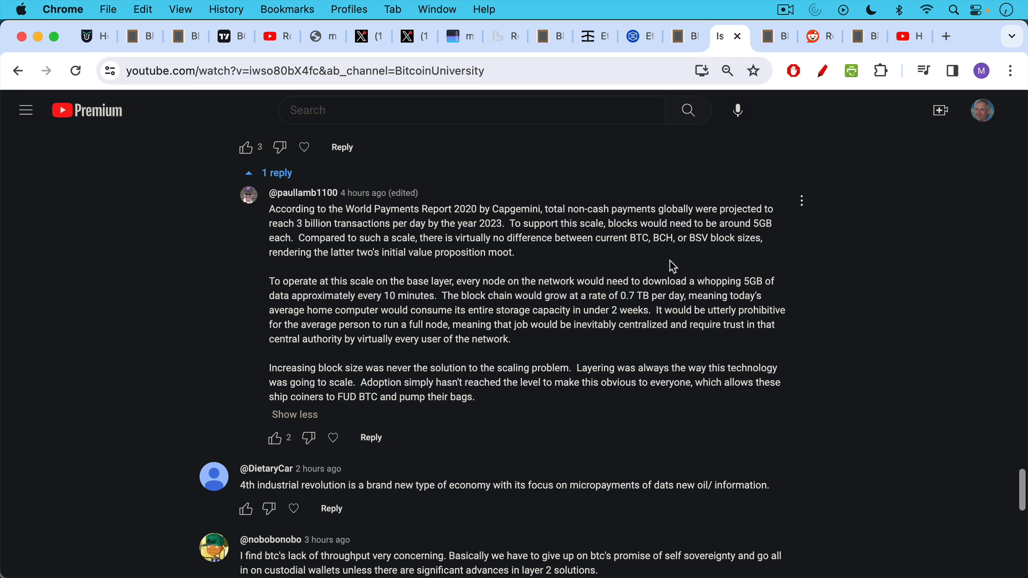
mouse_move(603, 269)
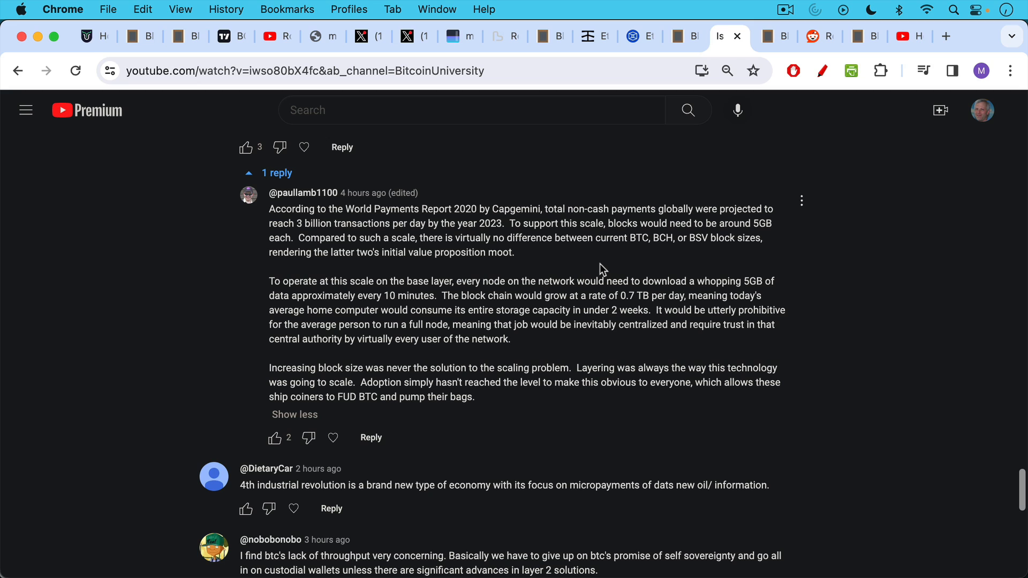
mouse_move(384, 271)
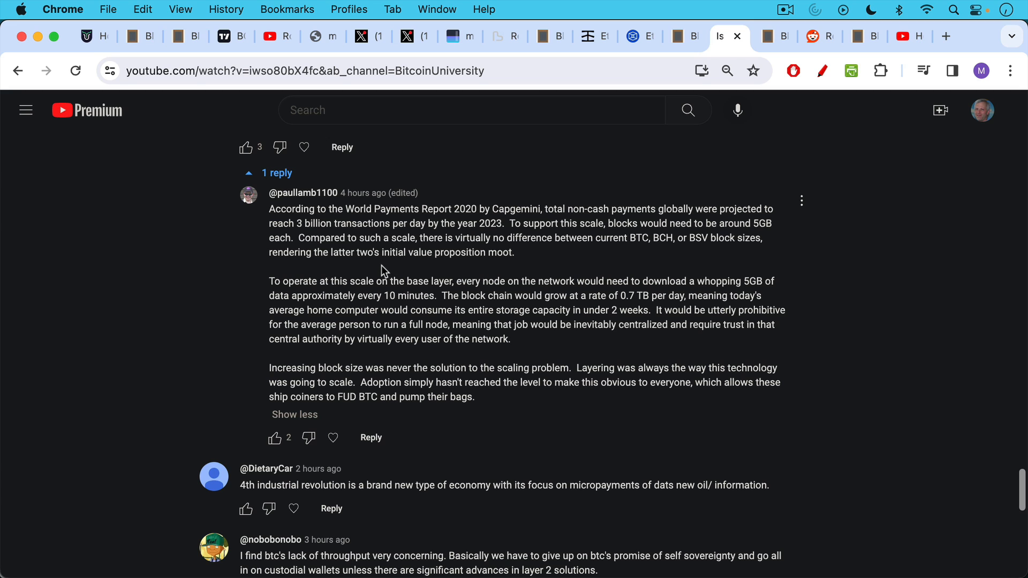
mouse_move(399, 270)
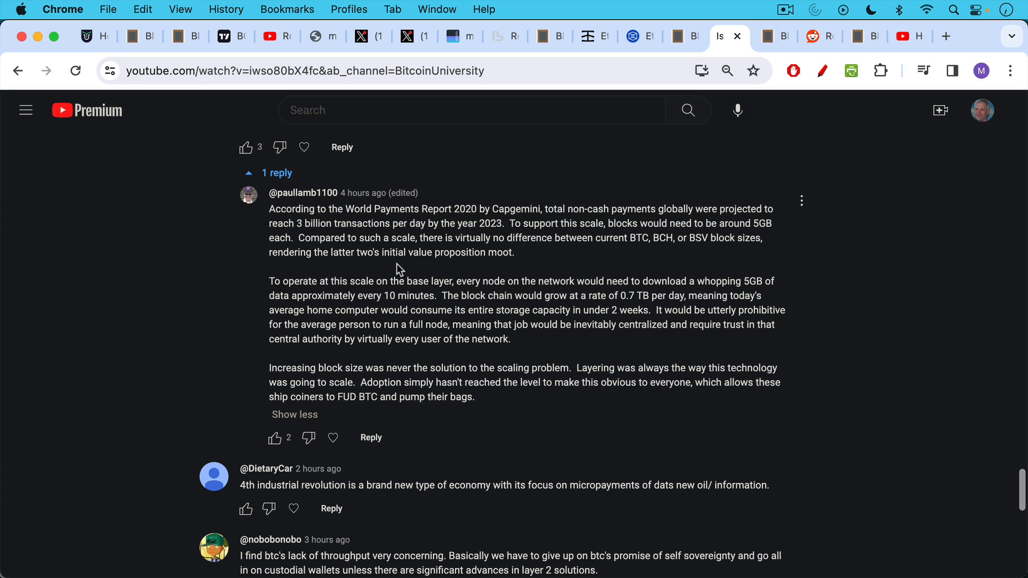
mouse_move(673, 254)
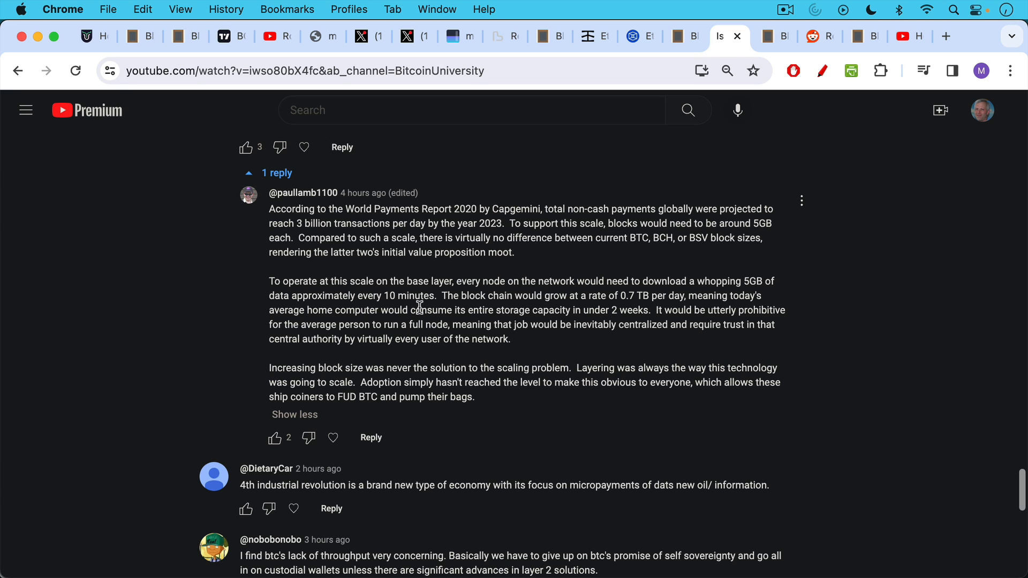
mouse_move(453, 303)
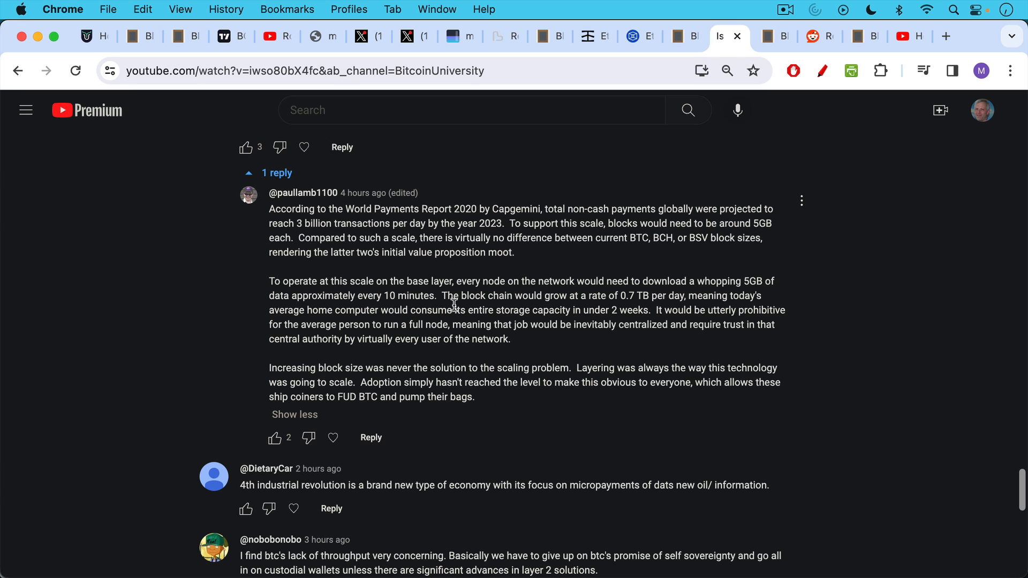
mouse_move(449, 332)
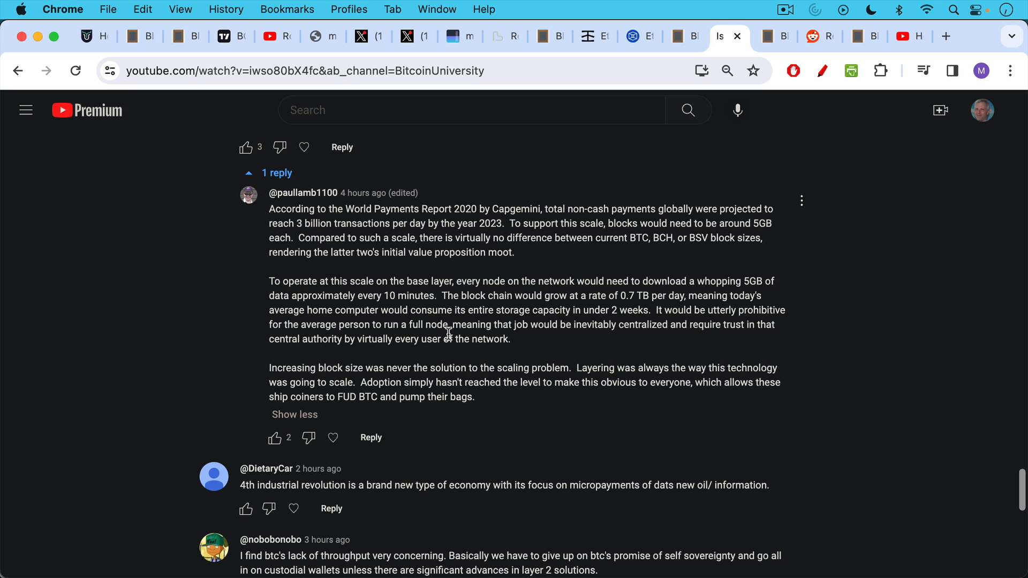
mouse_move(451, 336)
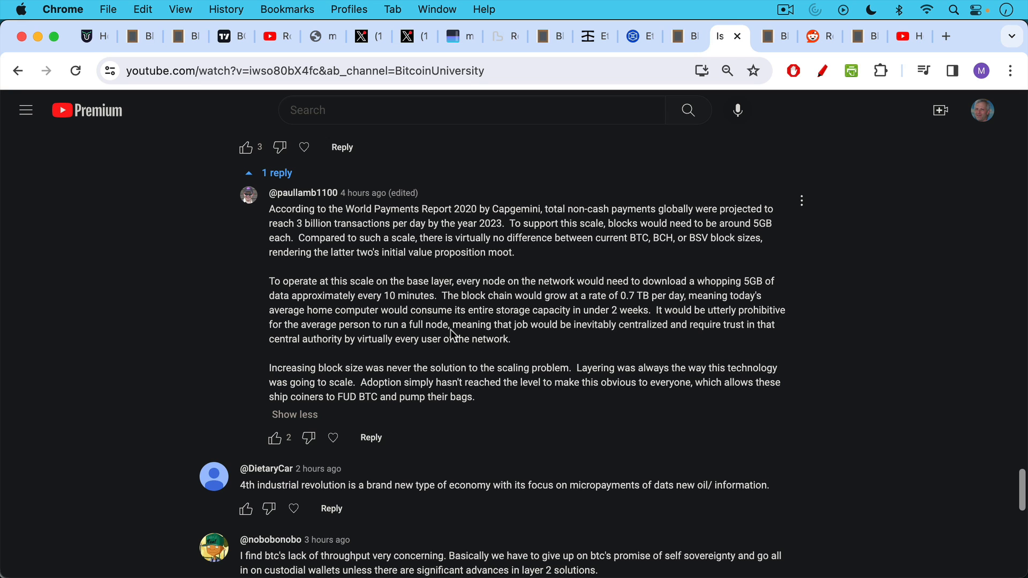
mouse_move(449, 327)
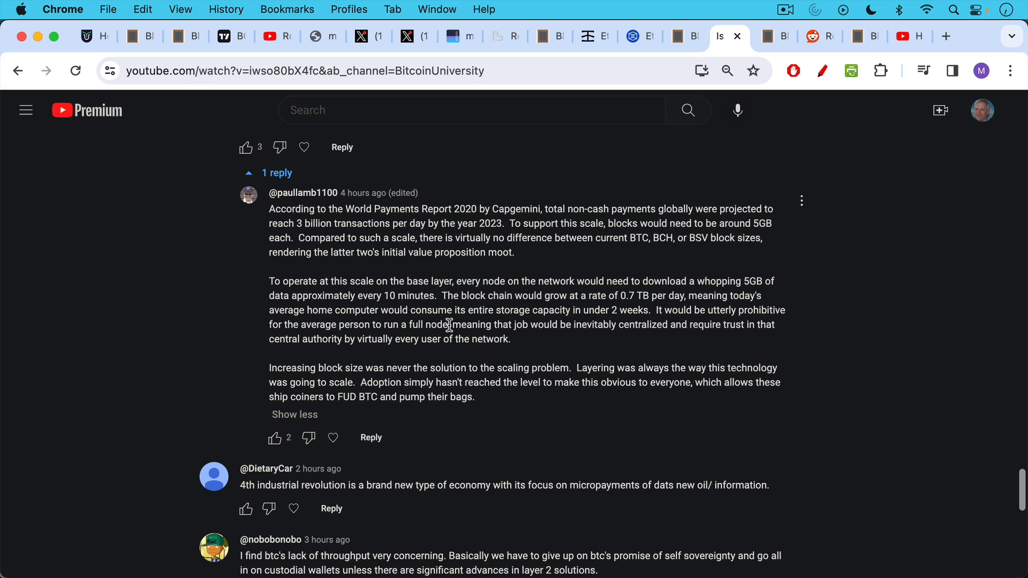
mouse_move(448, 335)
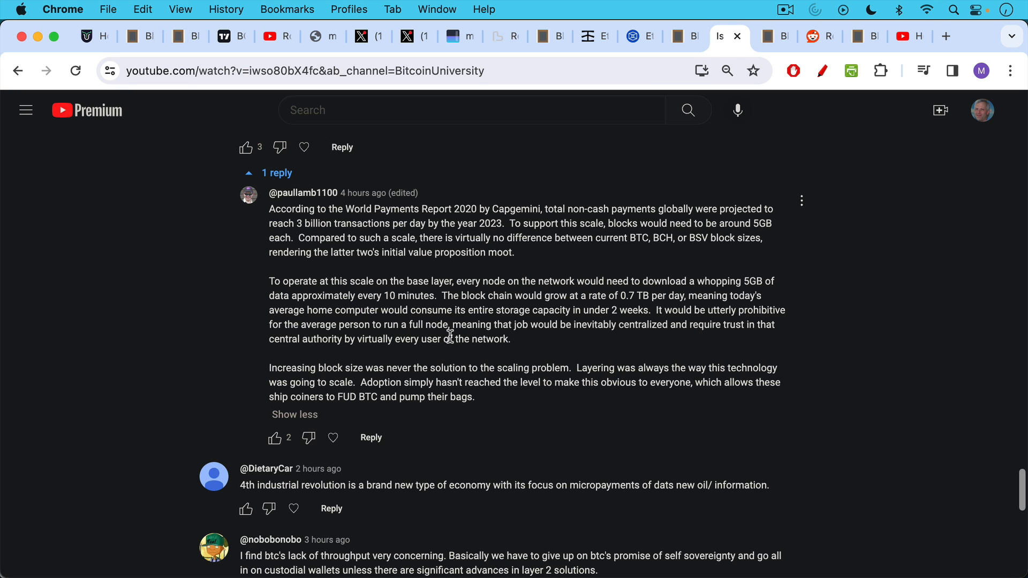
mouse_move(449, 341)
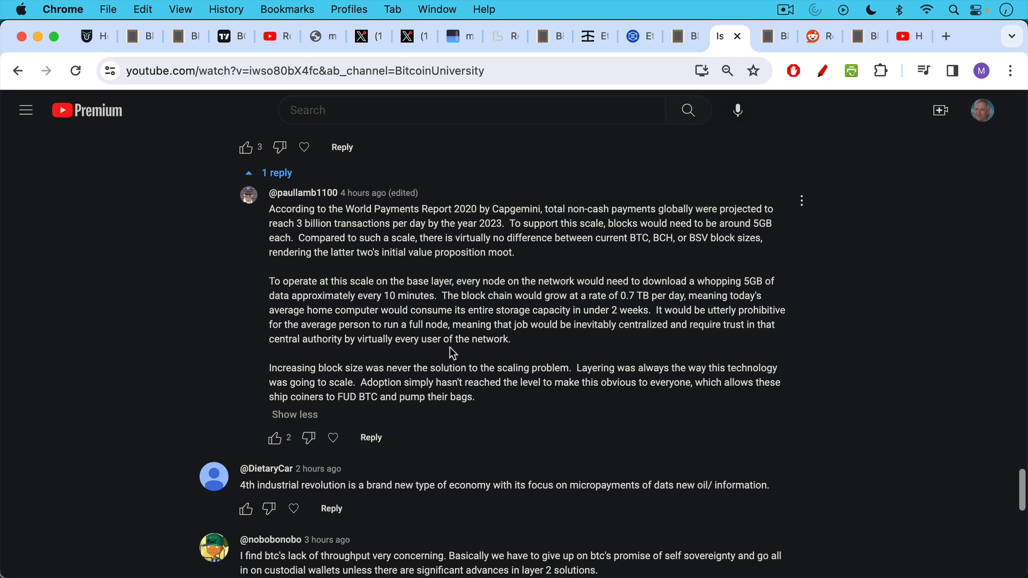
mouse_move(446, 314)
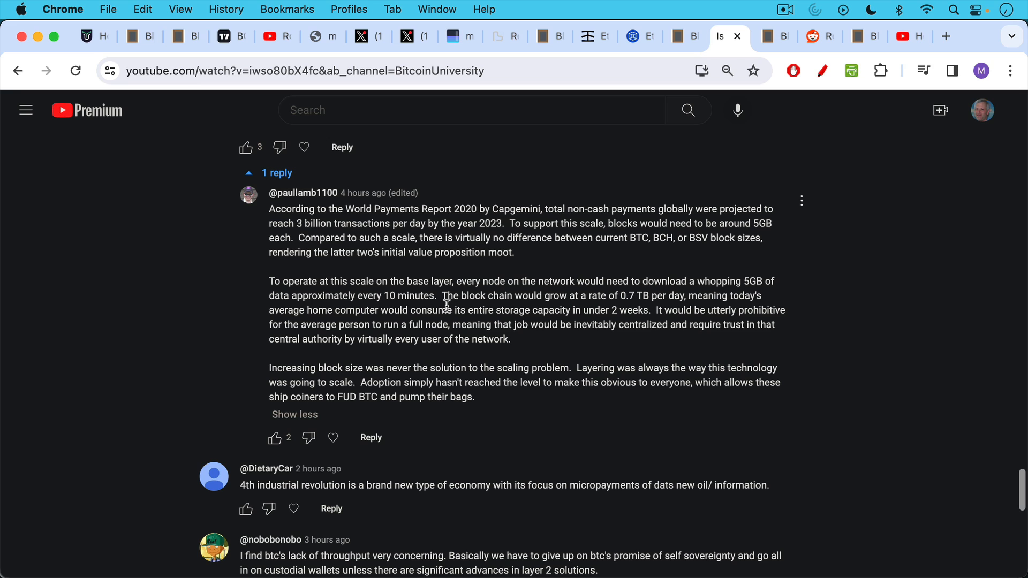
mouse_move(775, 36)
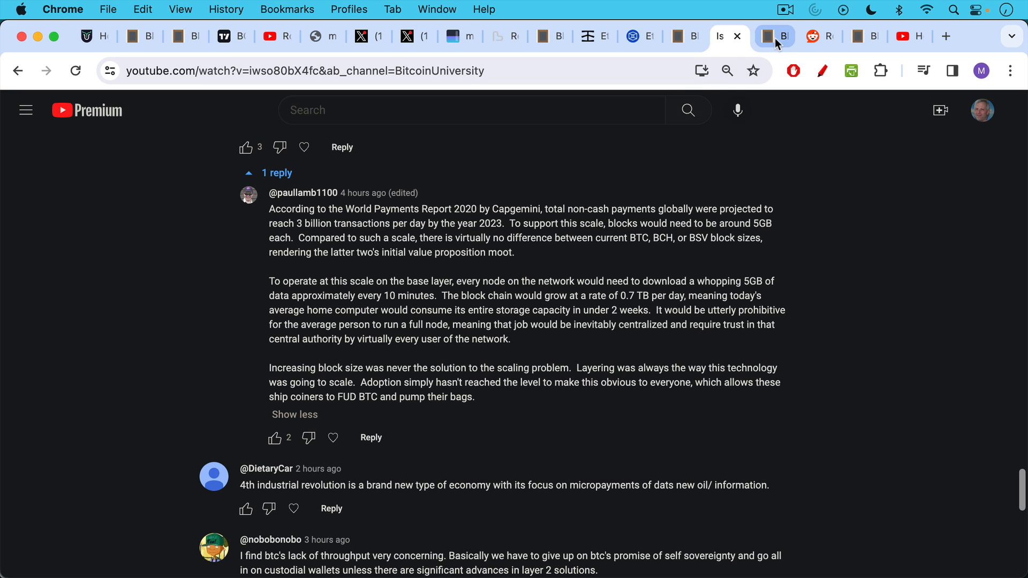
Step: Show the big-blocks-as-freeways note, the Los Angeles Stack Interchange photo, then the Big Tech running nodes note
left_click(773, 36)
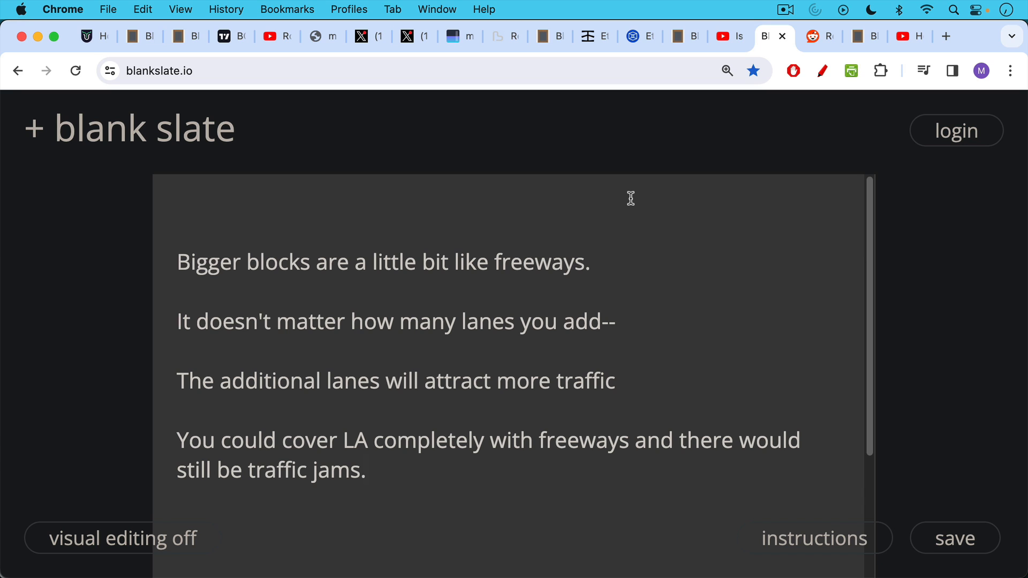
left_click(814, 37)
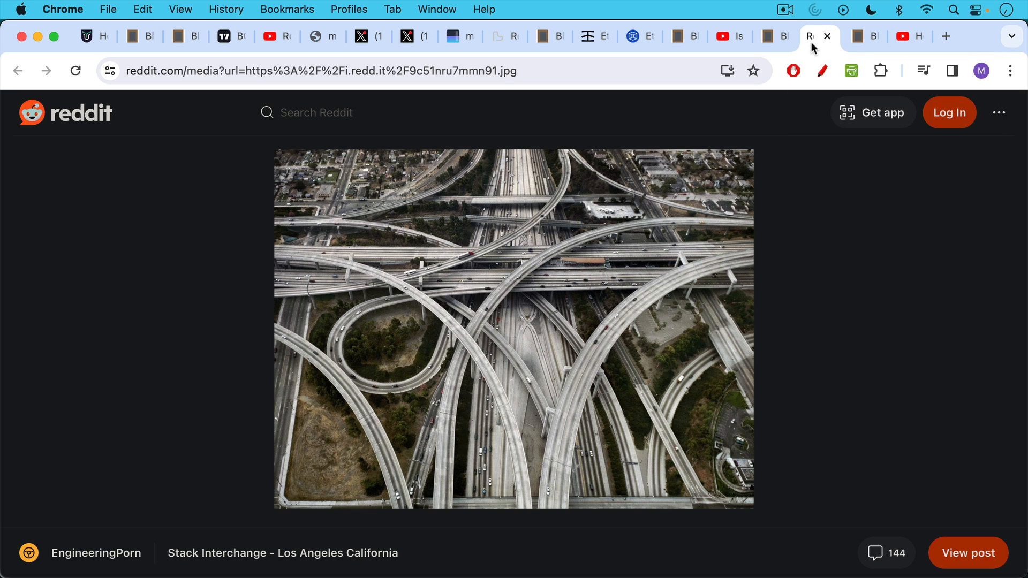
left_click(855, 37)
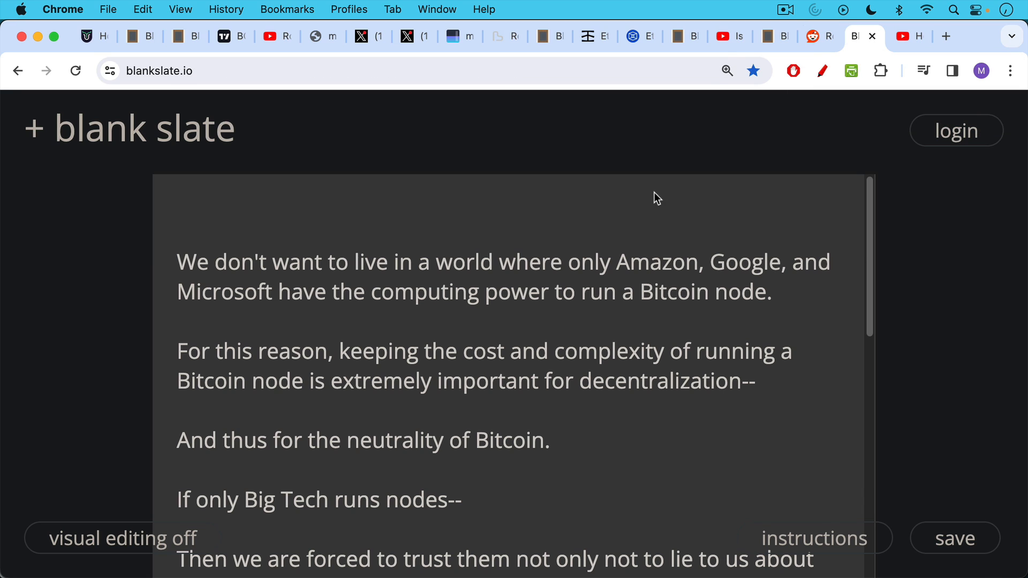
mouse_move(617, 211)
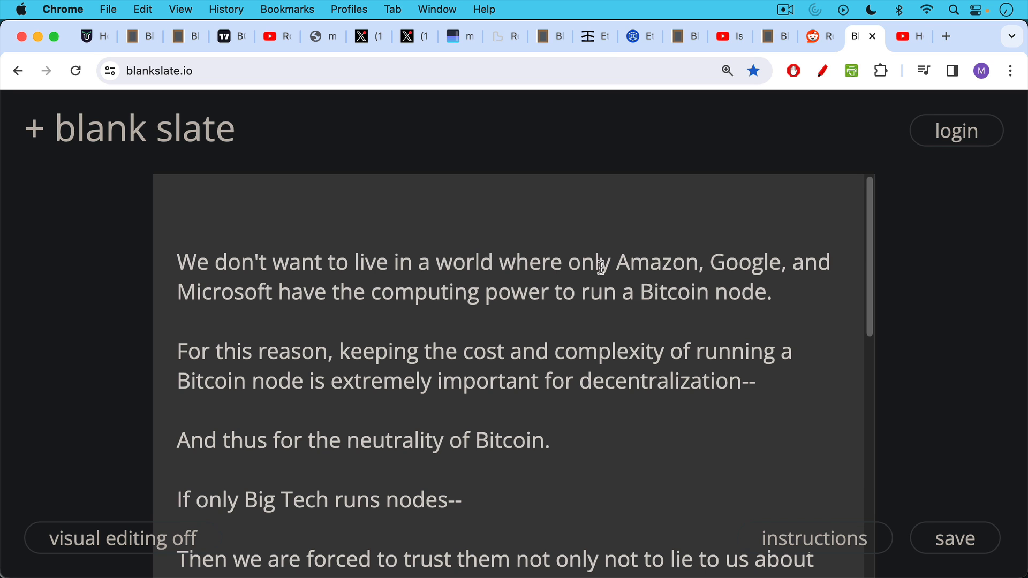
Step: Add the final line 'Money always scale in layers.' after the big blocks scam sentence
scroll("down", 3)
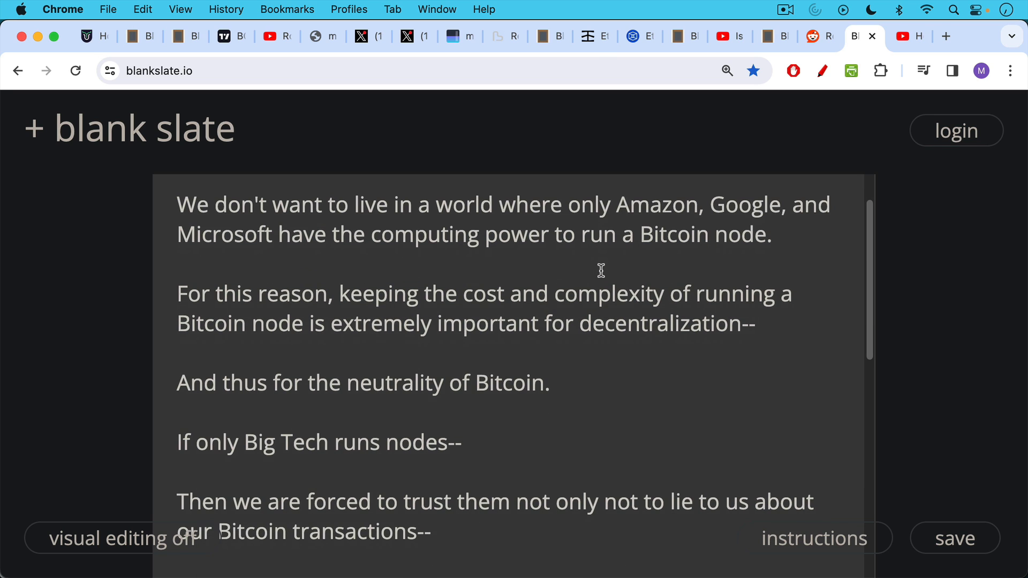
scroll("down", 3)
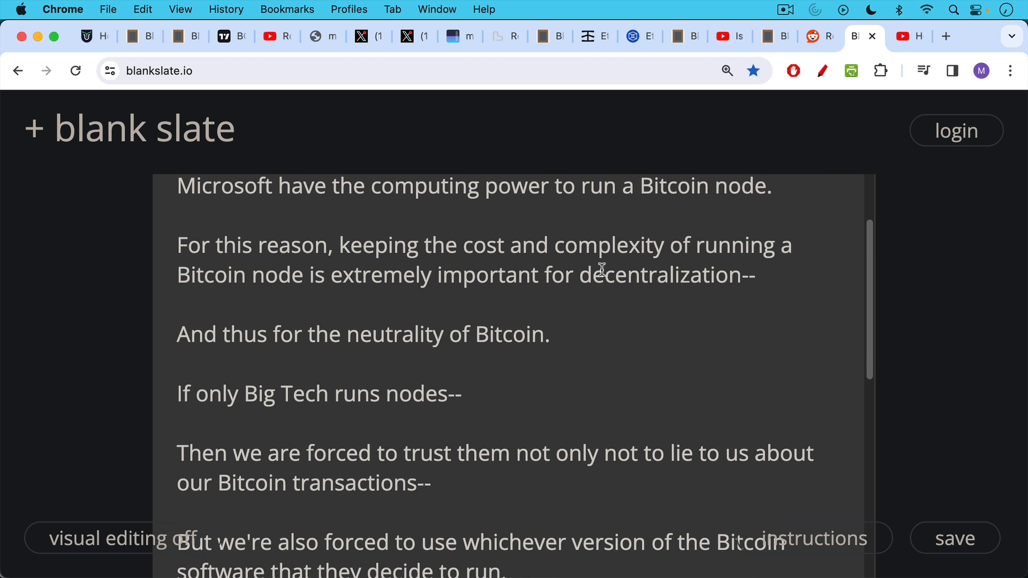
scroll("down", 3)
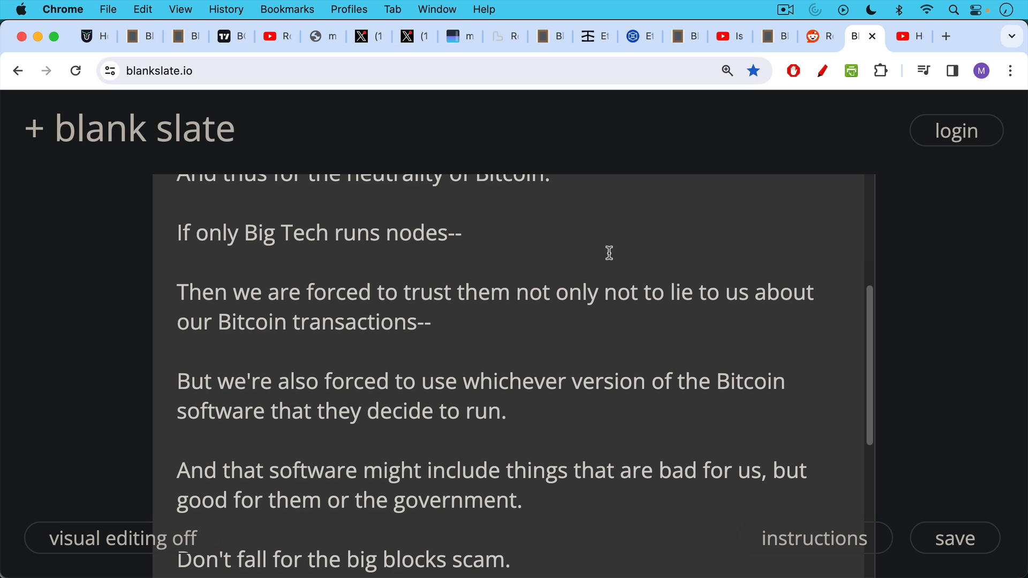
mouse_move(606, 249)
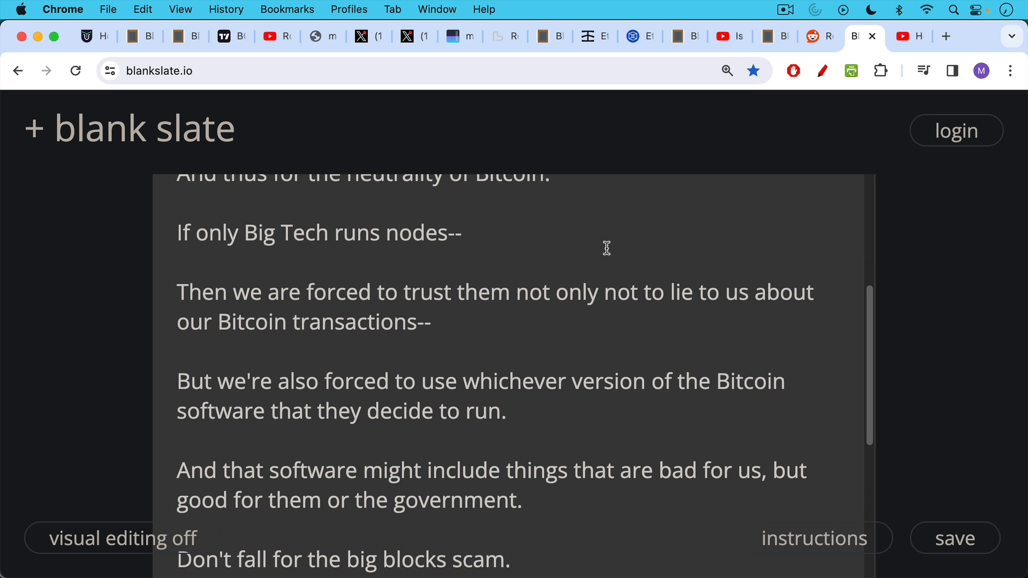
mouse_move(599, 273)
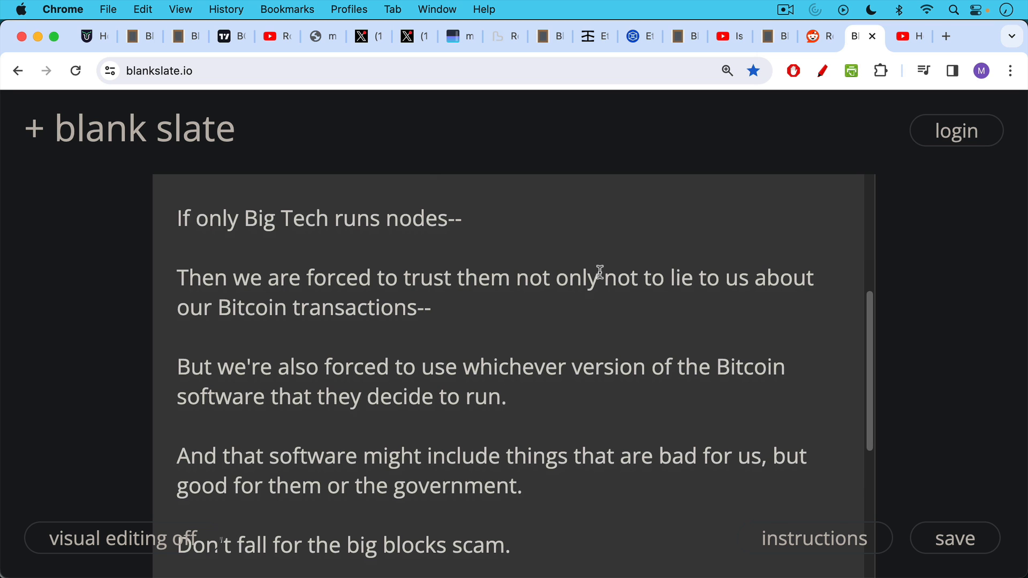
type("Money always scale in layers.")
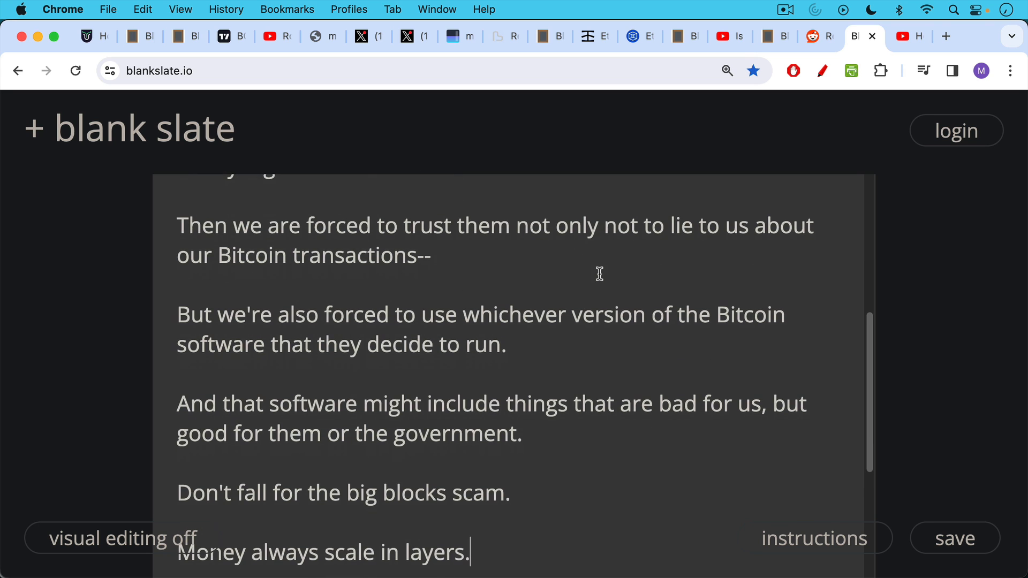
scroll("down", 3)
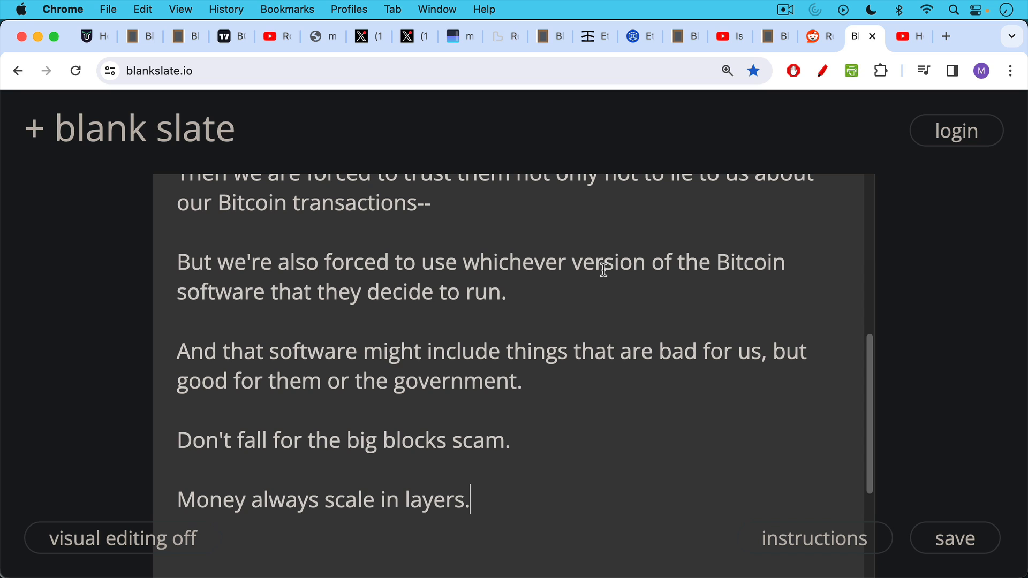
mouse_move(604, 261)
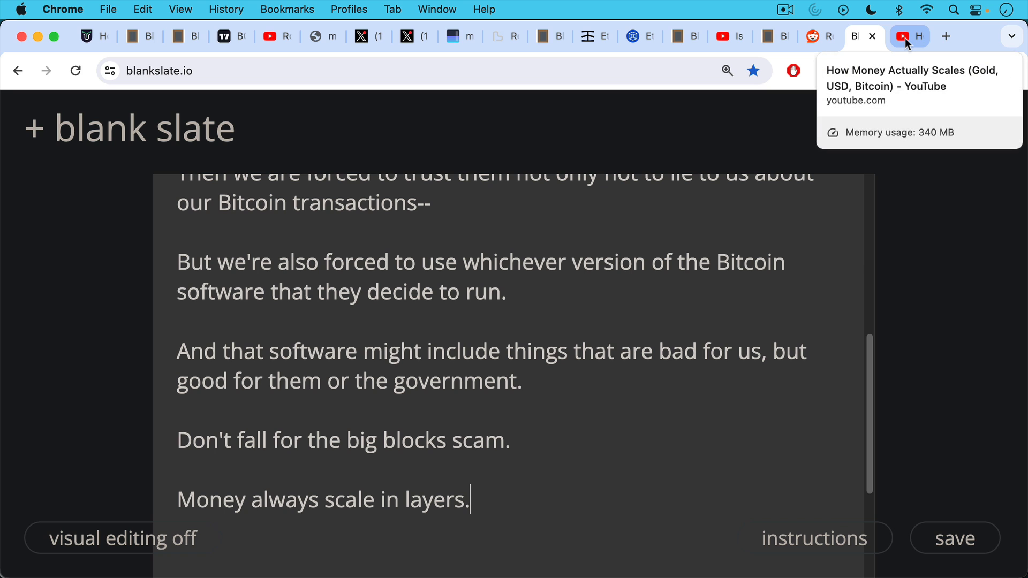
Step: Switch to the YouTube tab with 'How Money Actually Scales (Gold, USD, Bitcoin)'
left_click(909, 36)
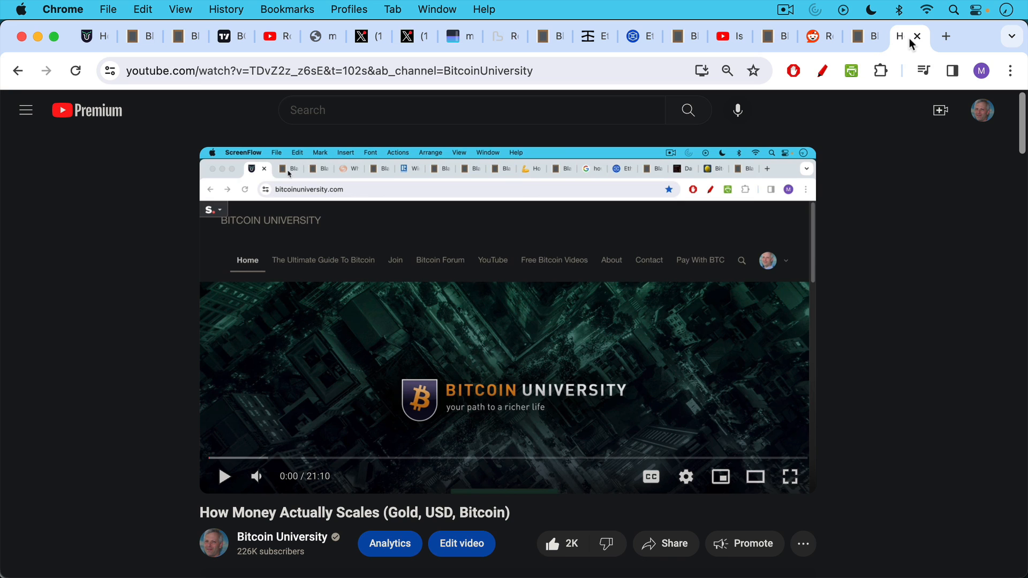
mouse_move(906, 53)
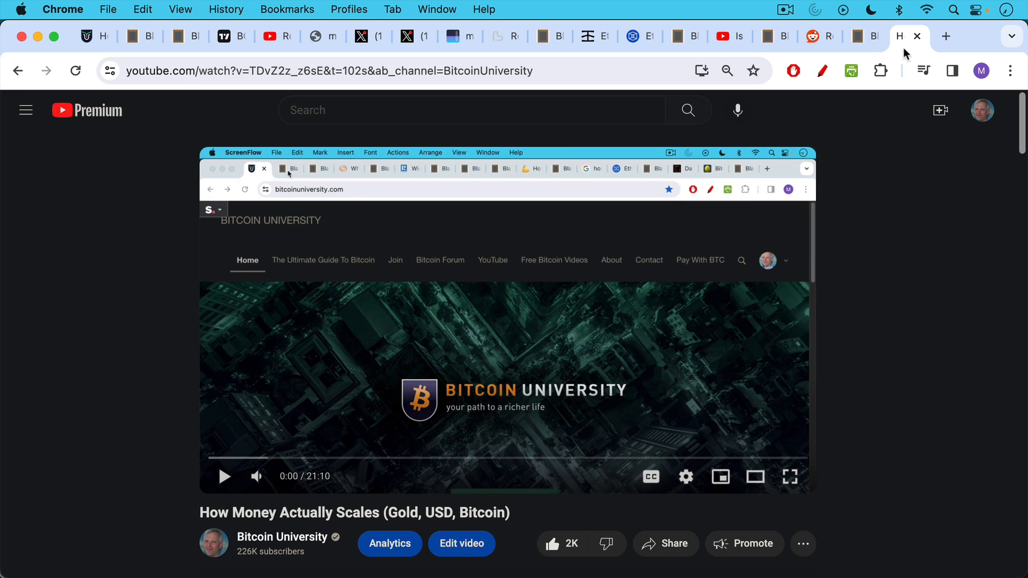